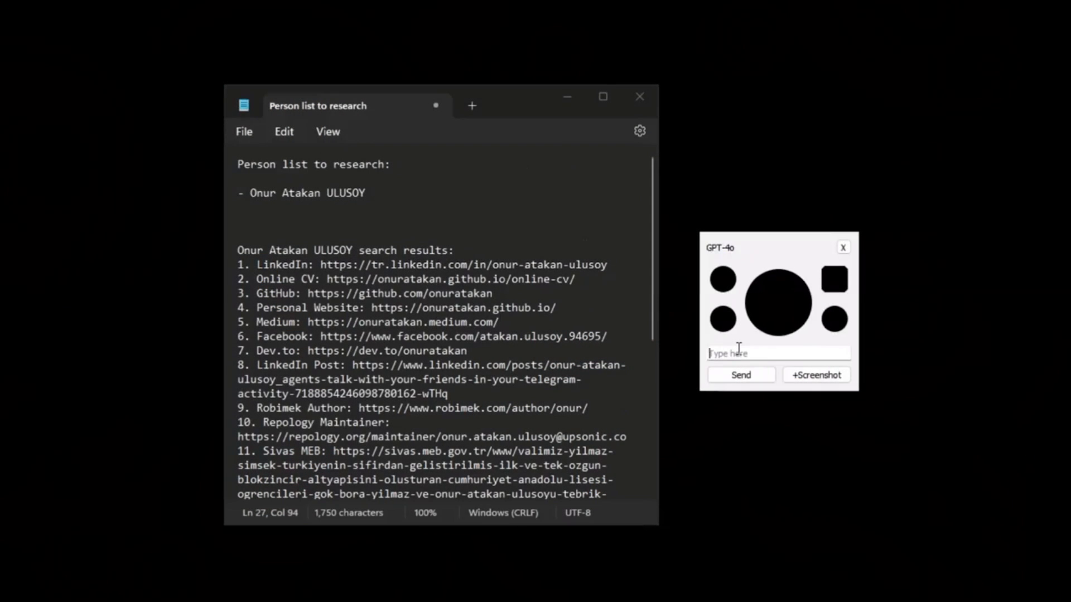
Step: Ask the assistant about the one-person research list in the notes
text(need anything else, feel free to ask.)
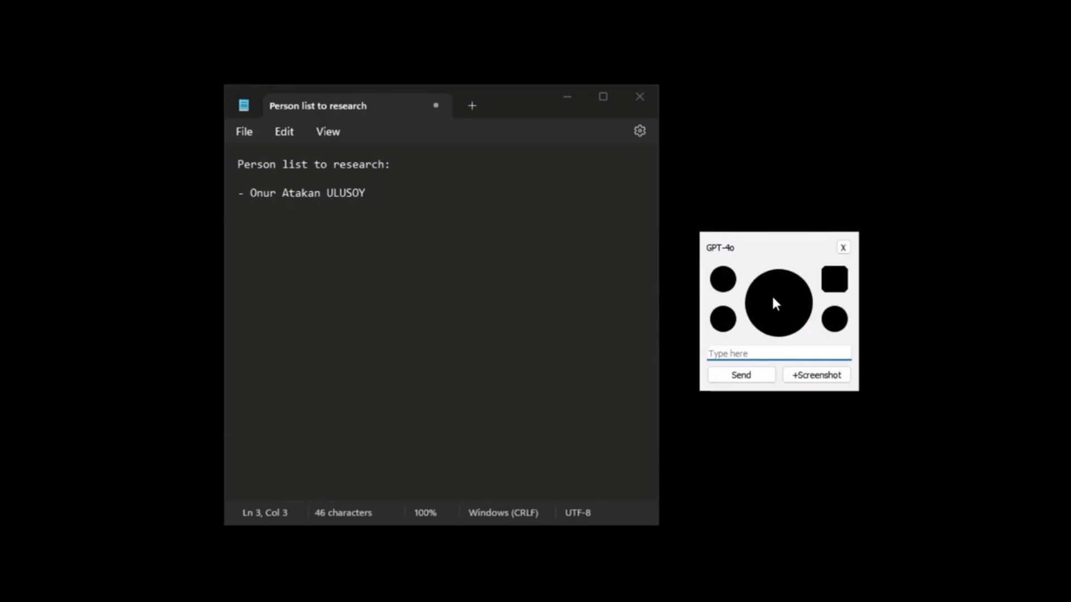
click(778, 353)
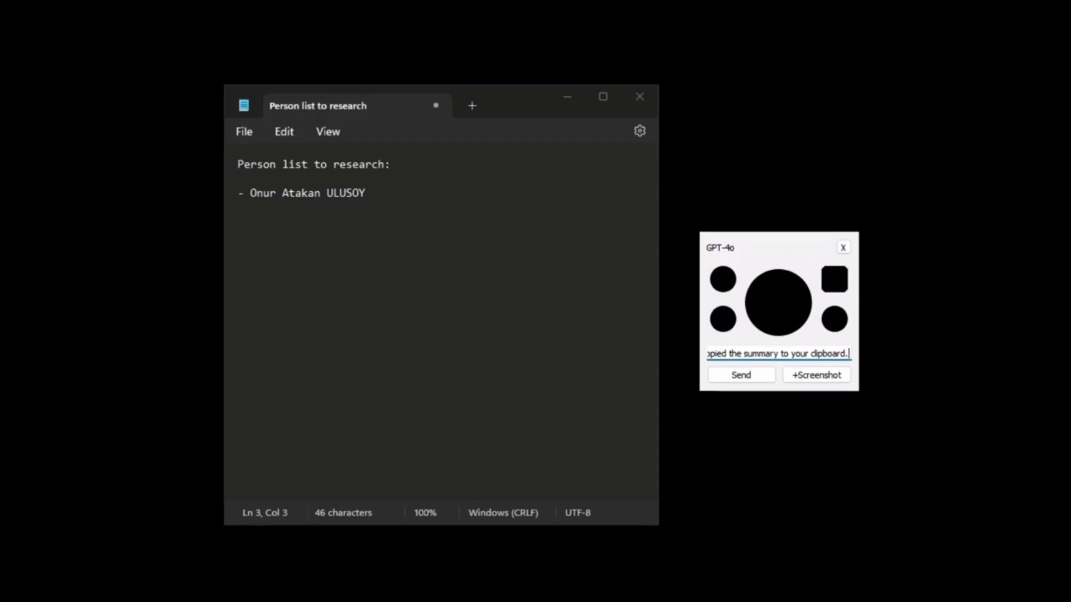
click(366, 193)
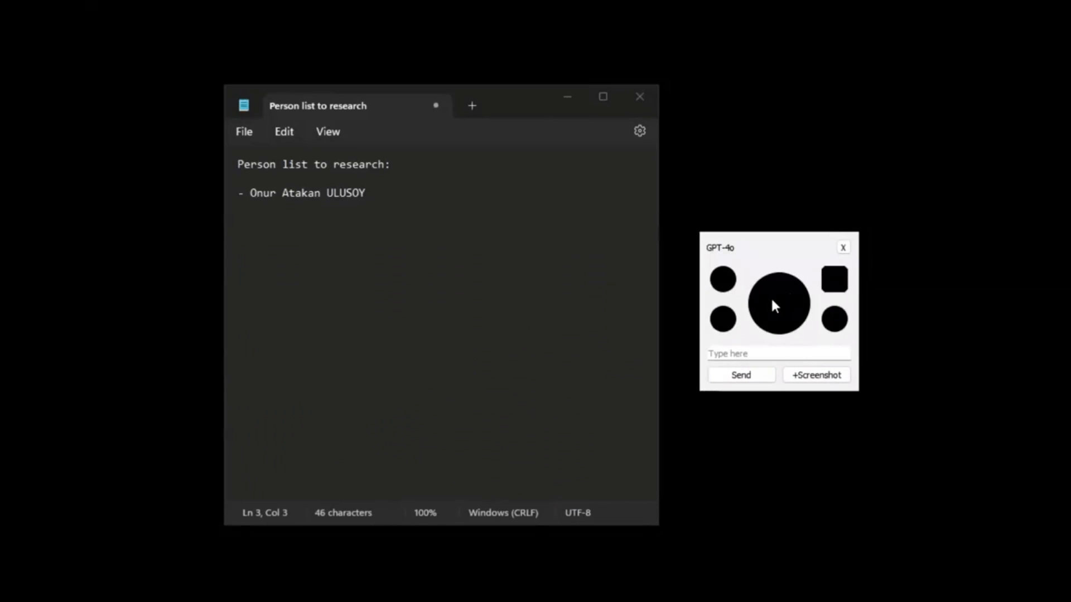
Step: Record a spoken request with a screenshot, then stop the recording
click(778, 354)
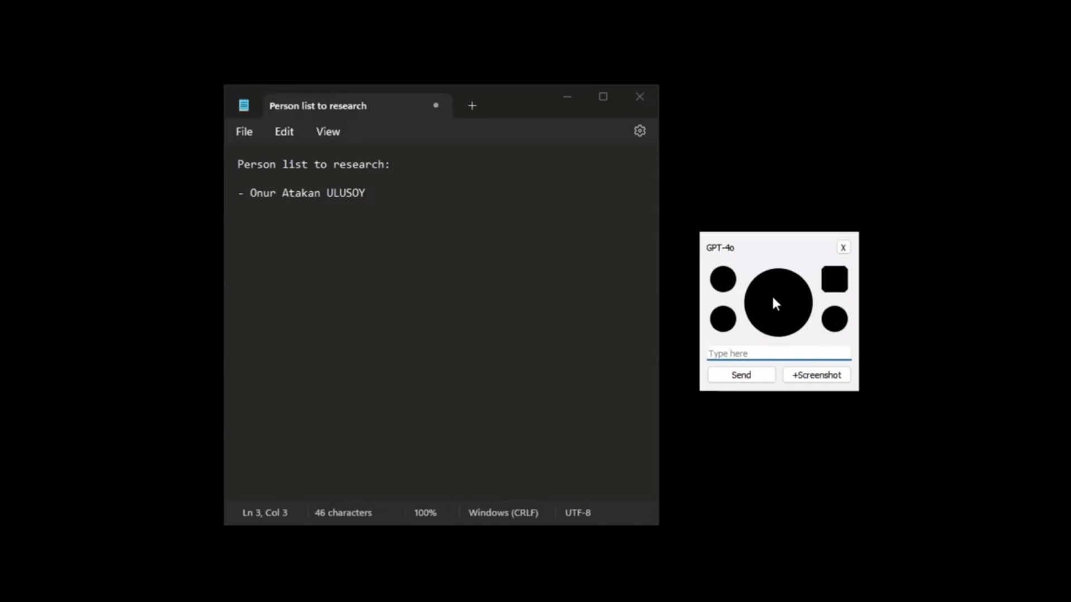
click(777, 354)
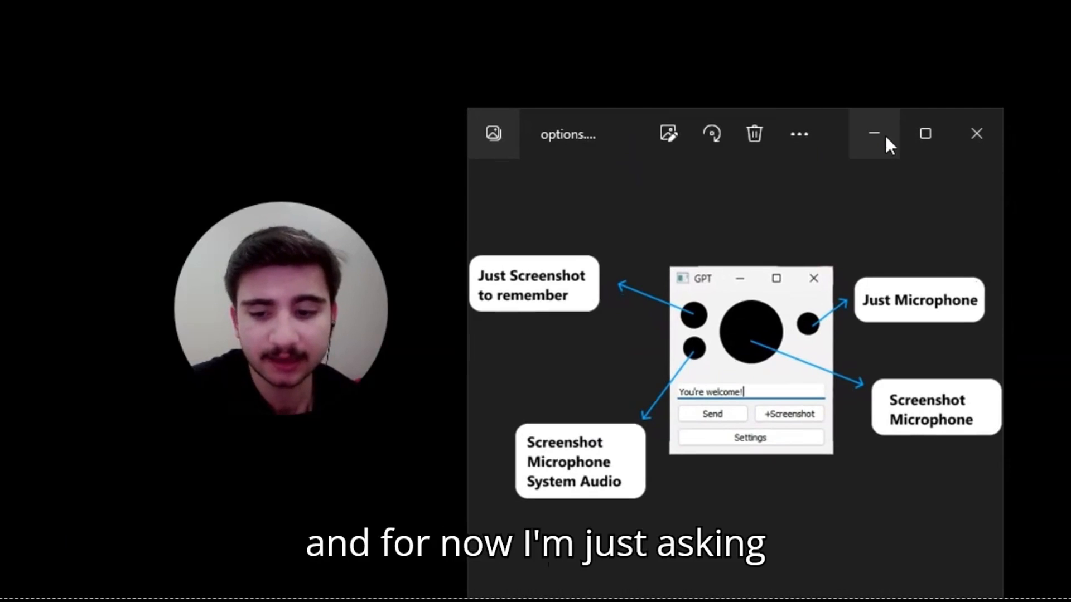
Step: Minimize the Photos window showing the assistant's input-modes diagram
click(875, 133)
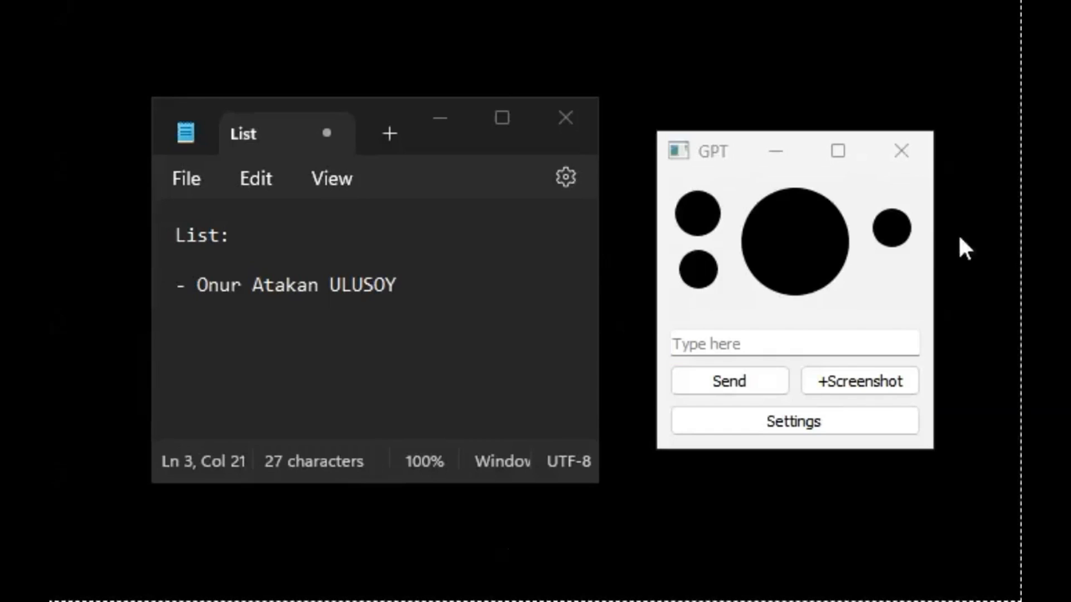
Step: Record a spoken request for a profile summary and paste the reply into the notes
click(793, 241)
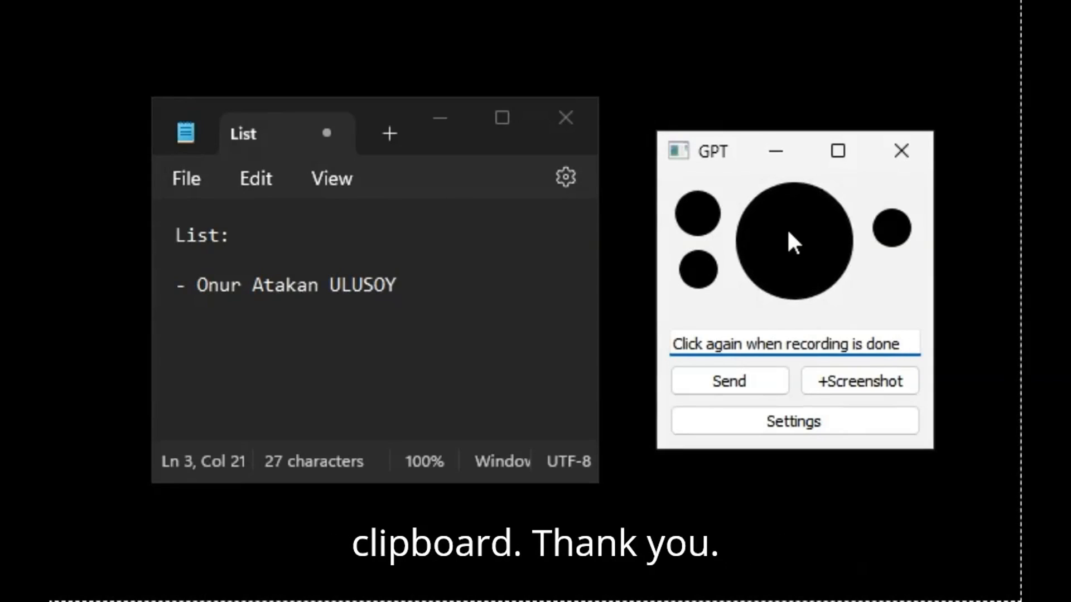
click(793, 242)
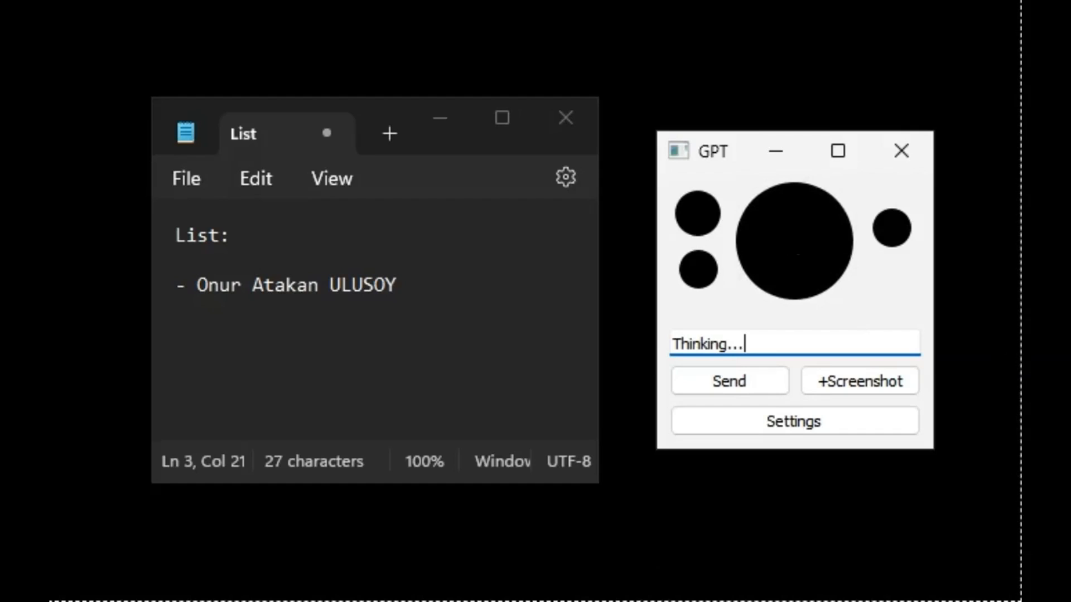
text(Ok)
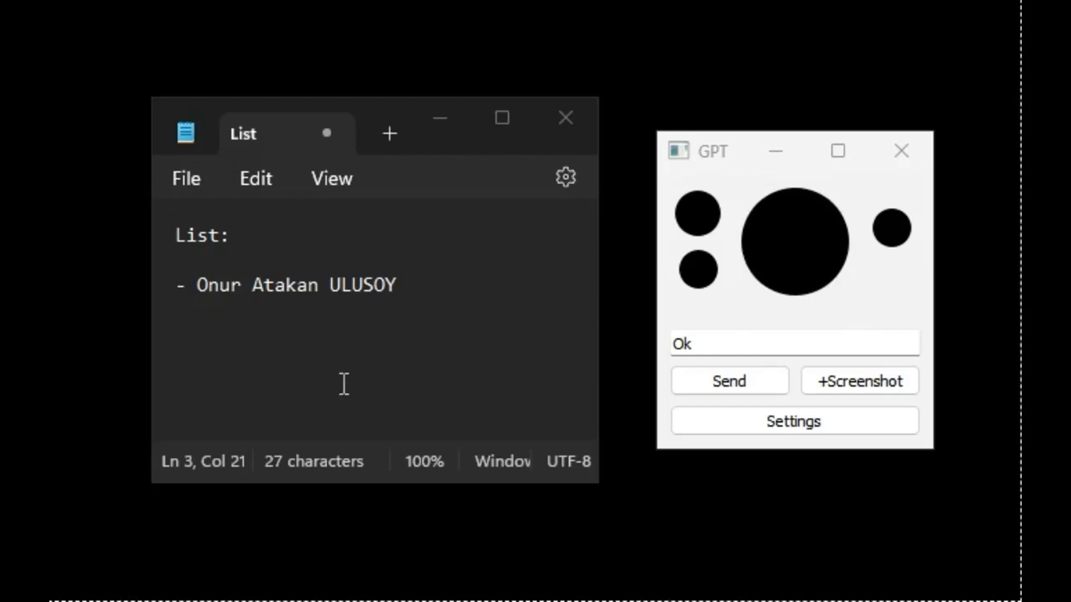
key(enter)
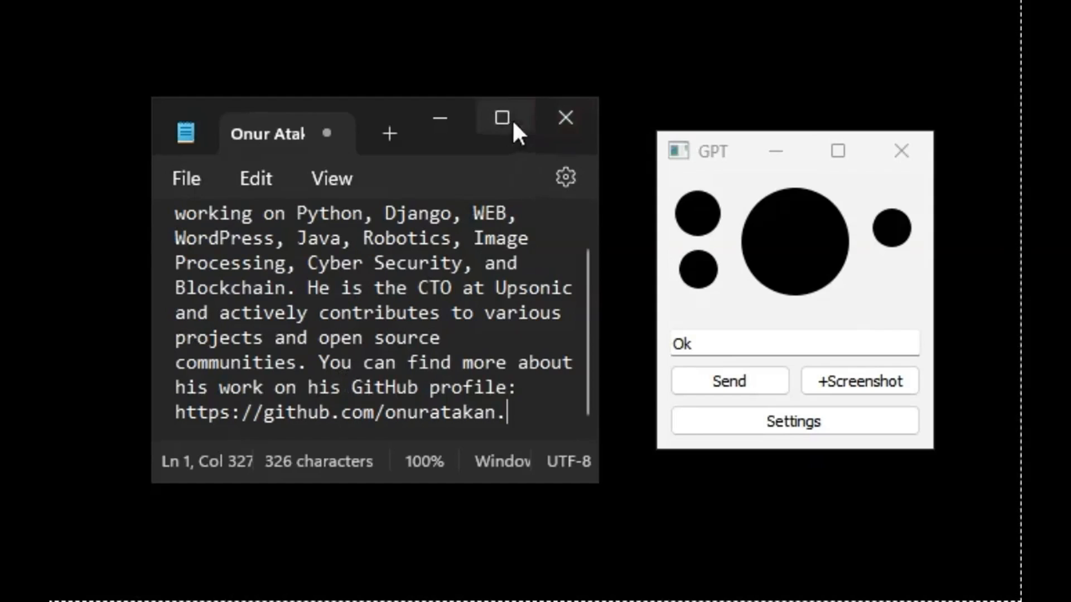
mouse_move(602, 108)
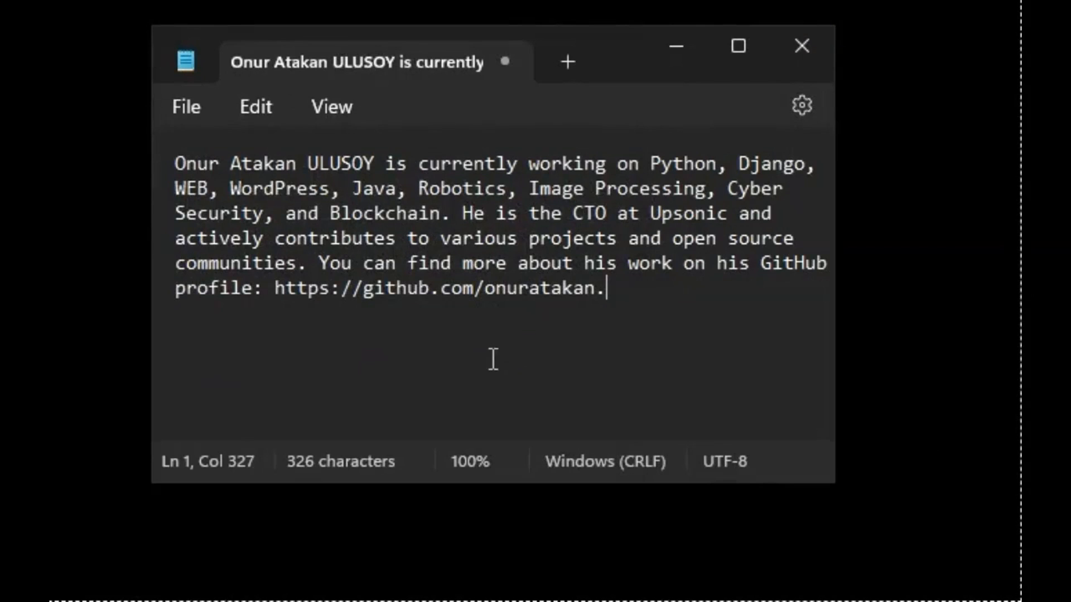
Step: Add the word 'thanks' below the pasted summary
text(tha)
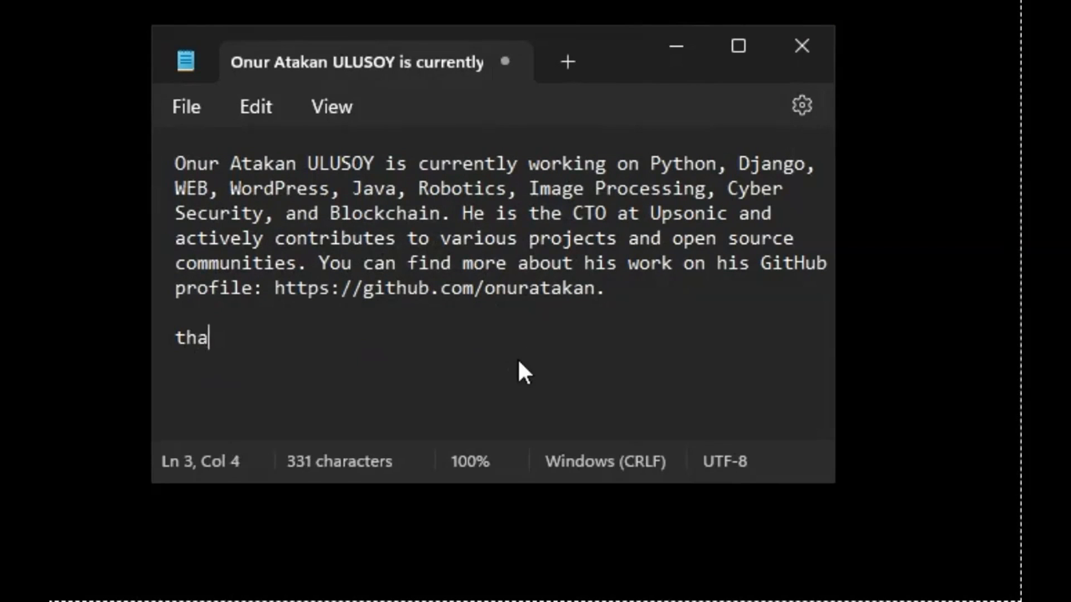
text(nks)
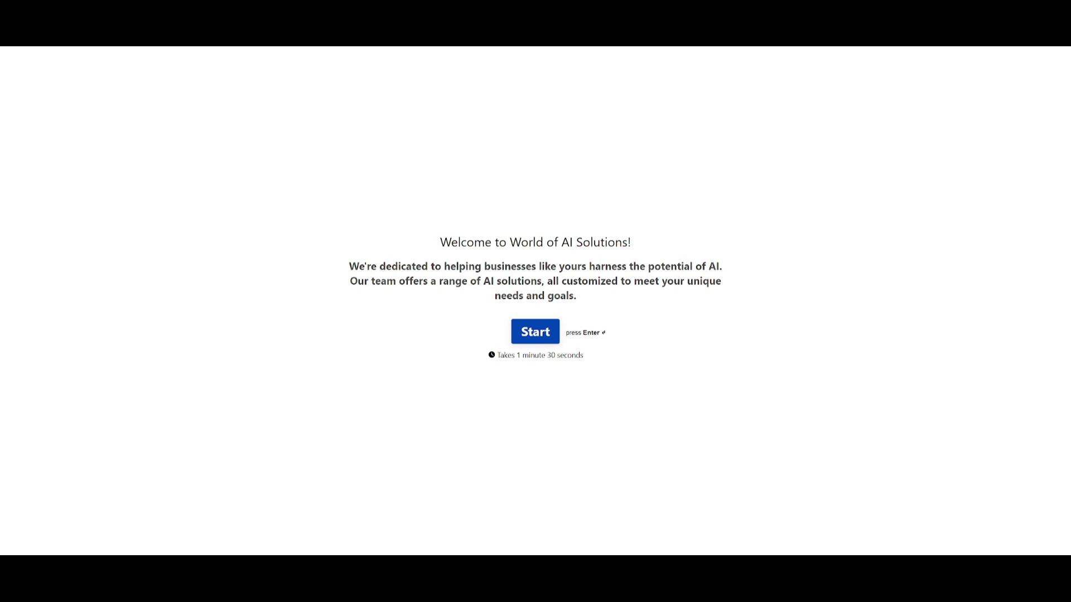
Step: Start the World of AI Solutions survey and submit the name and email answers
click(534, 332)
text(mahi)
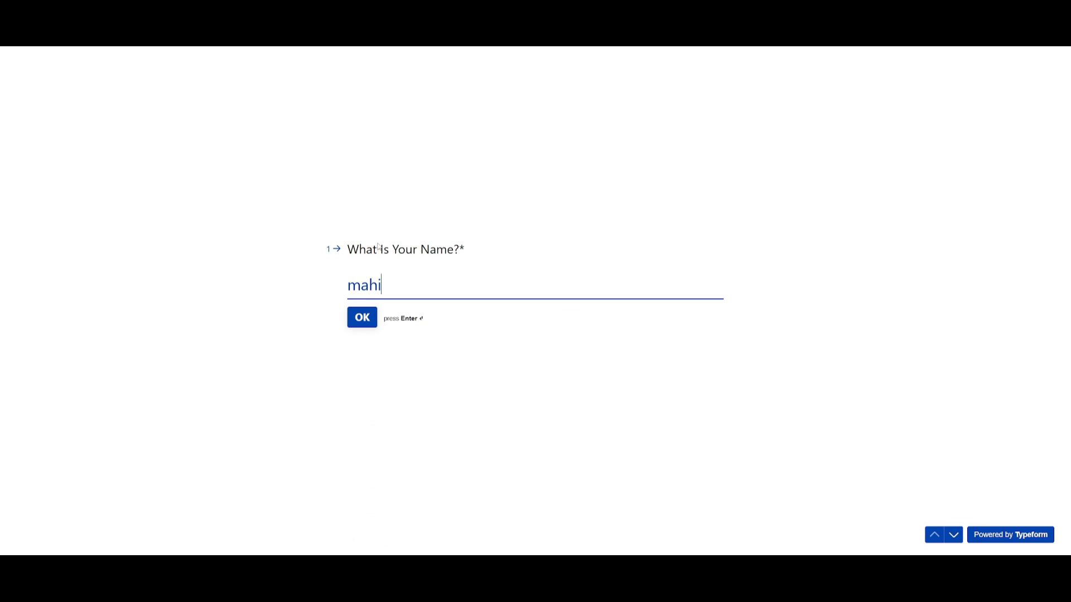
click(362, 317)
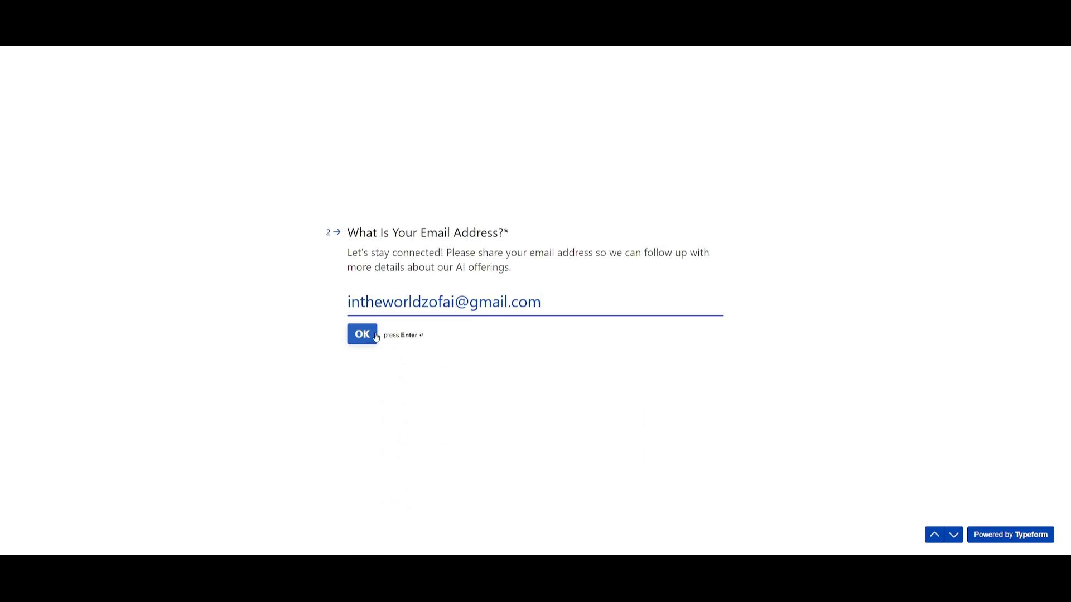
click(361, 334)
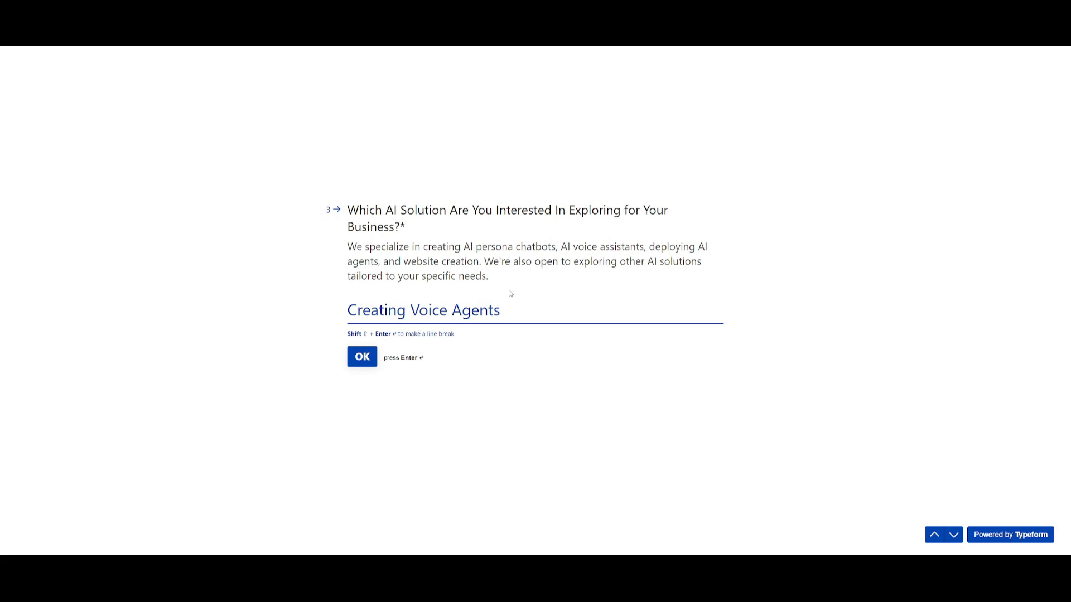
mouse_move(540, 296)
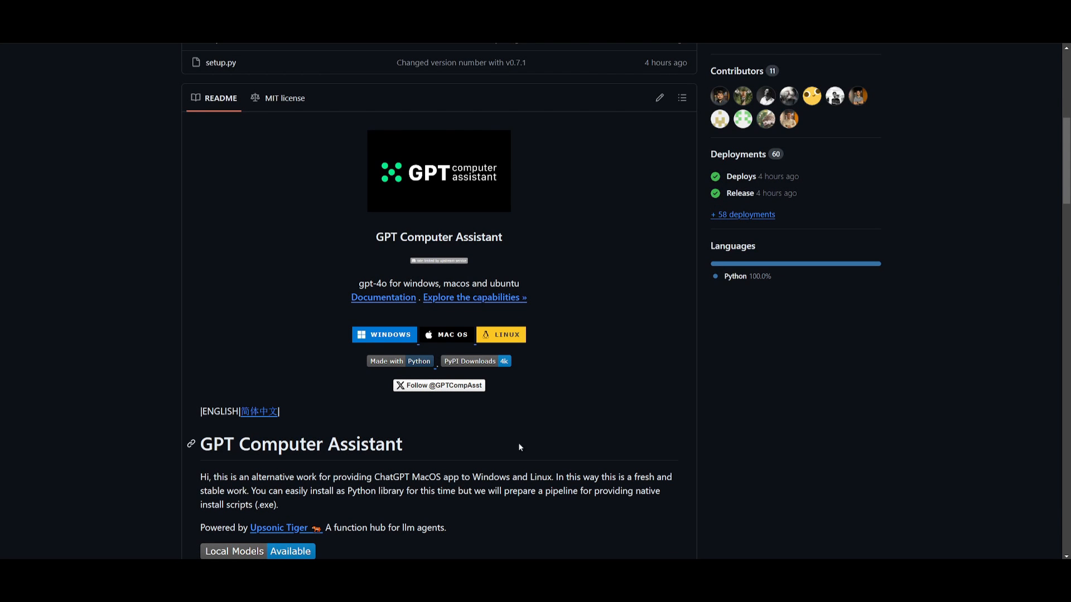
mouse_move(525, 266)
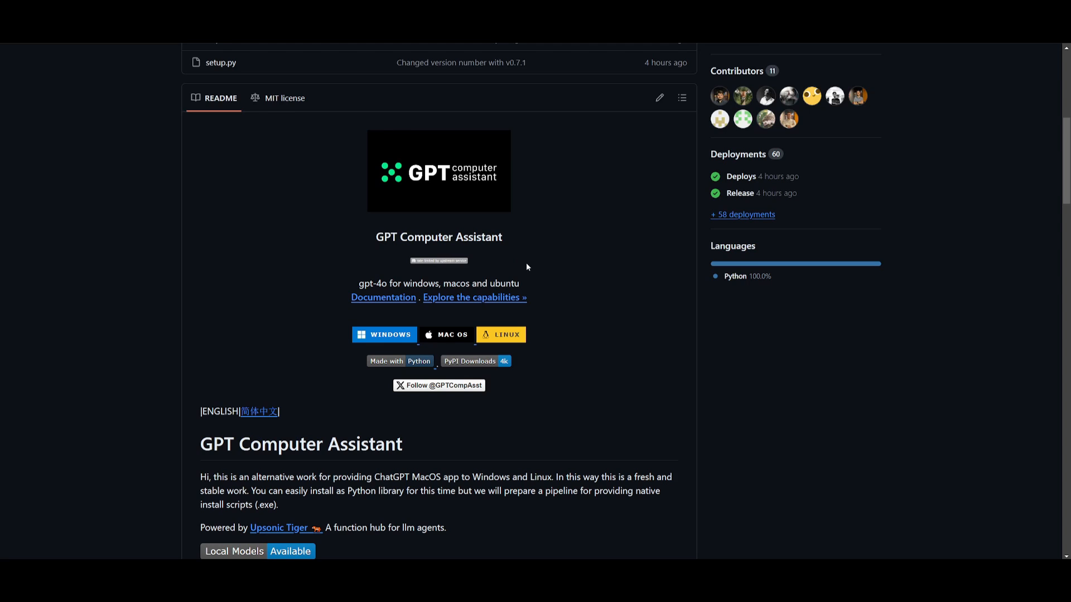
mouse_move(393, 318)
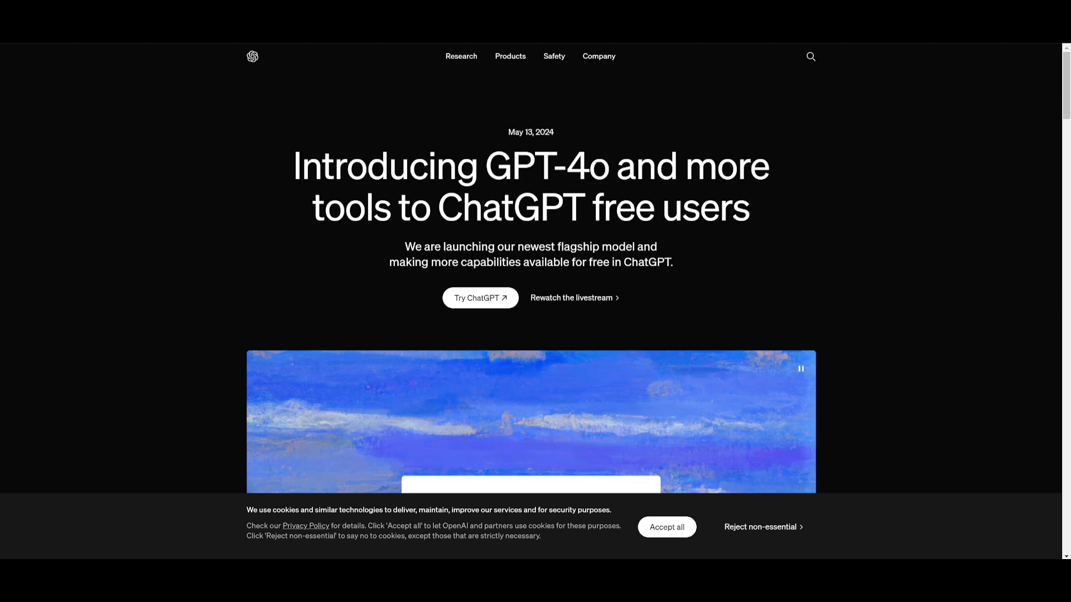
mouse_move(430, 107)
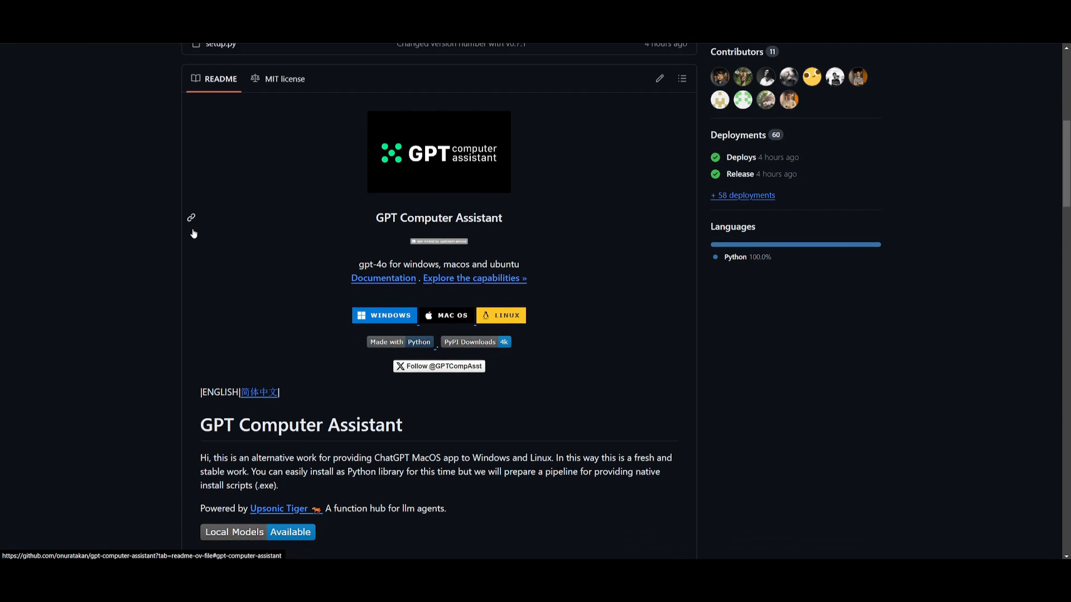
Step: Scroll the README down to the Installation && Run section with the pip install command
scroll(down, 3)
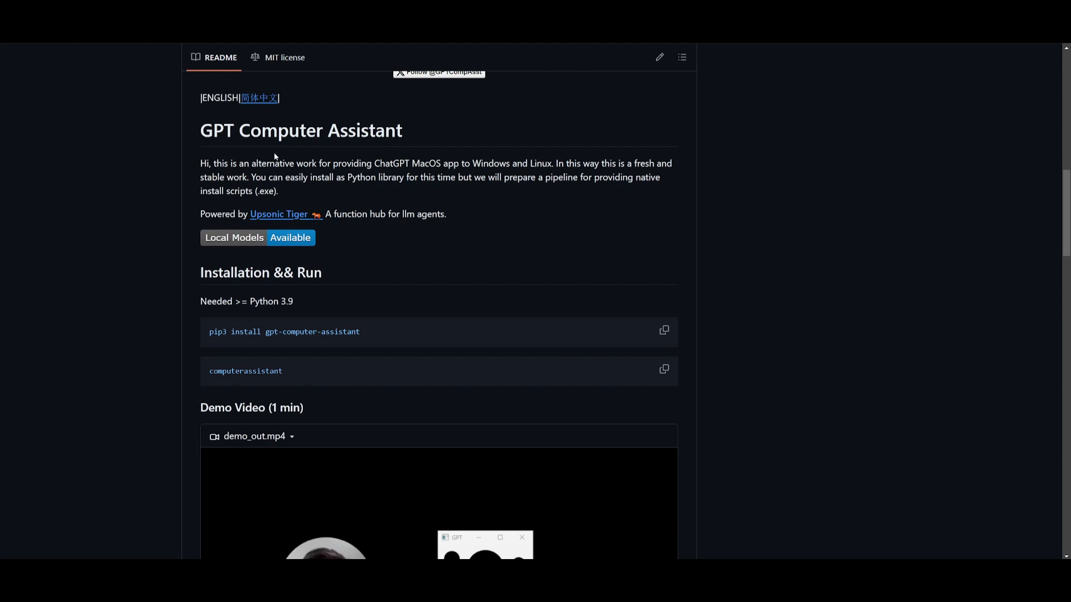
mouse_move(192, 288)
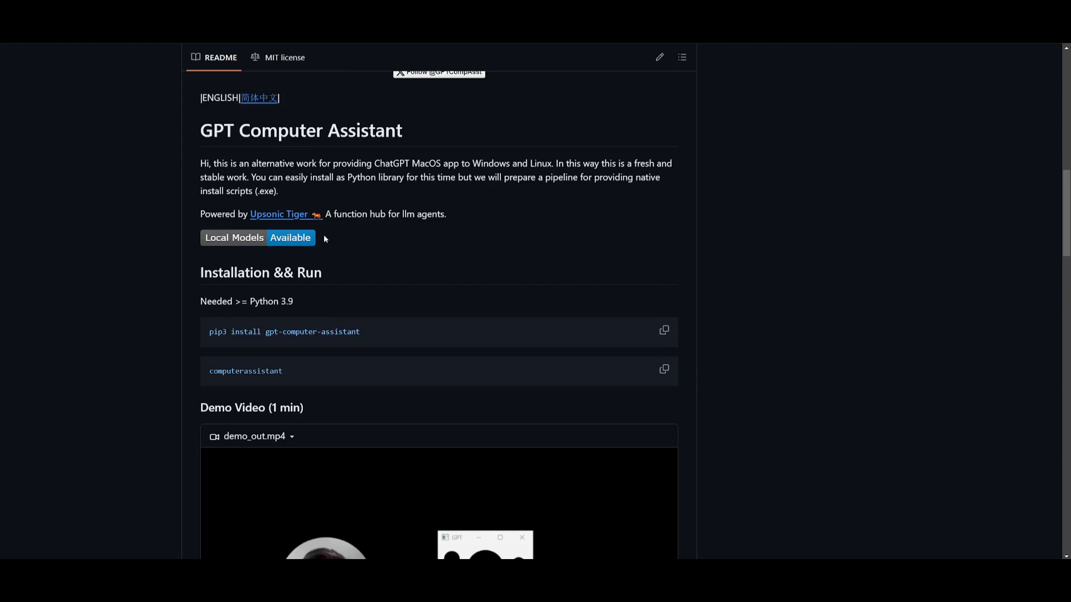
scroll(down, 3)
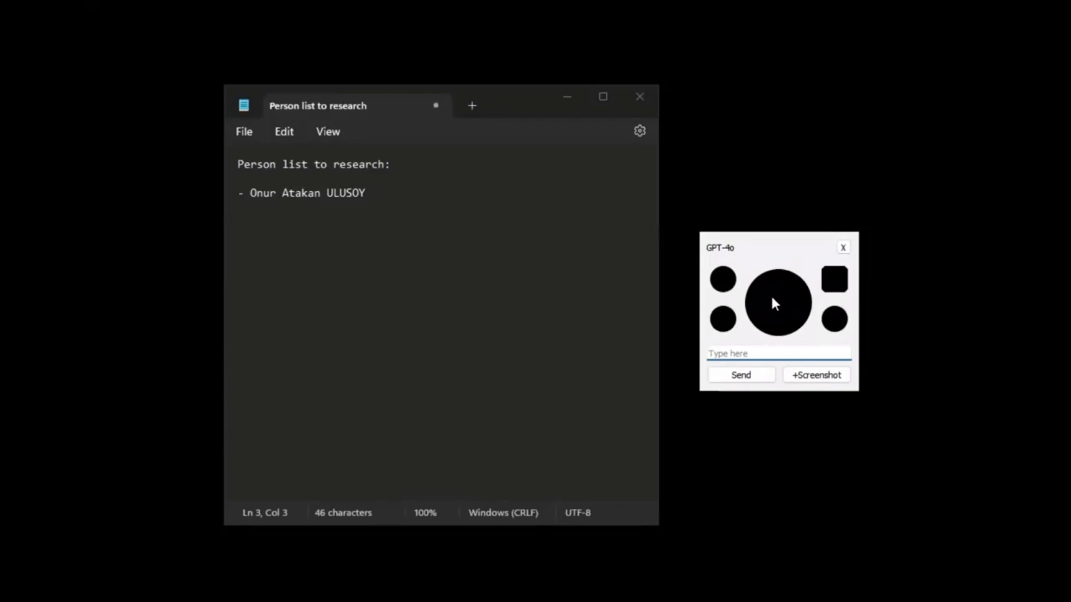
Step: Have the assistant research the listed person, adding 'Thanks' after the numbered results
click(777, 354)
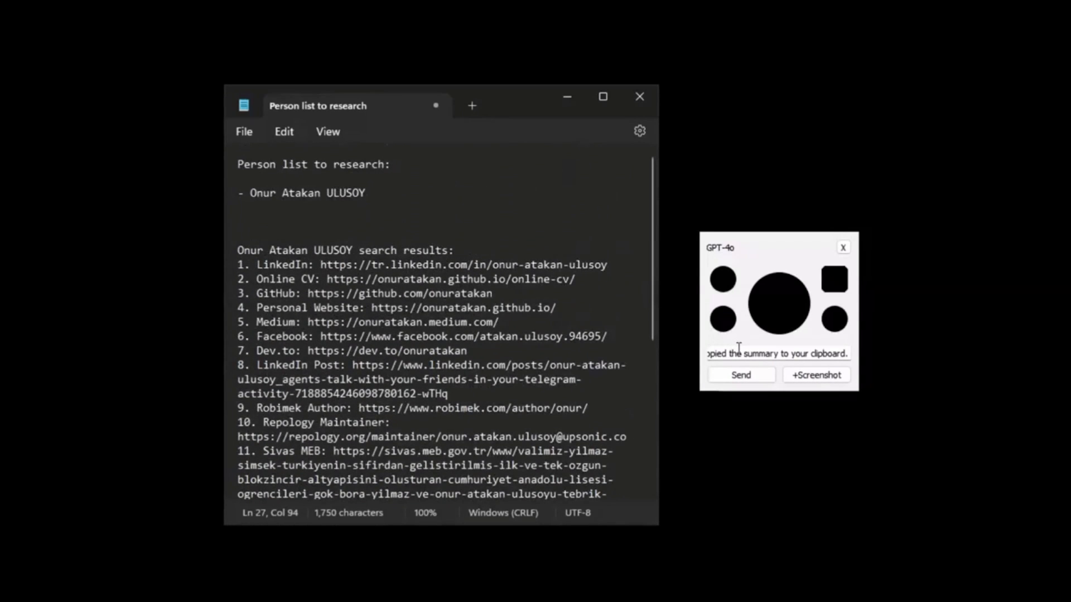
text(Thanks)
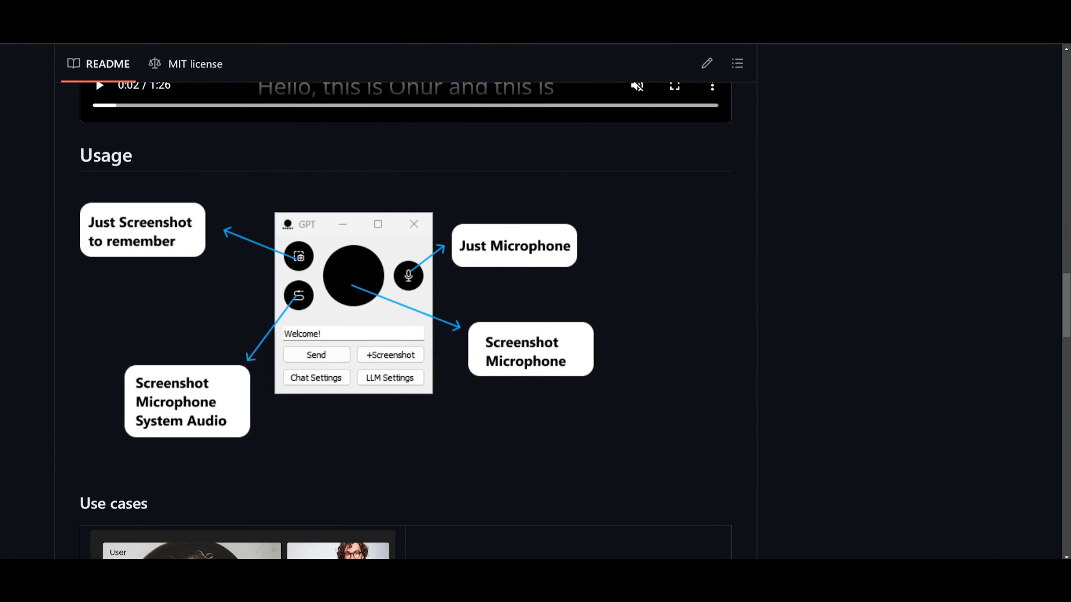
mouse_move(155, 244)
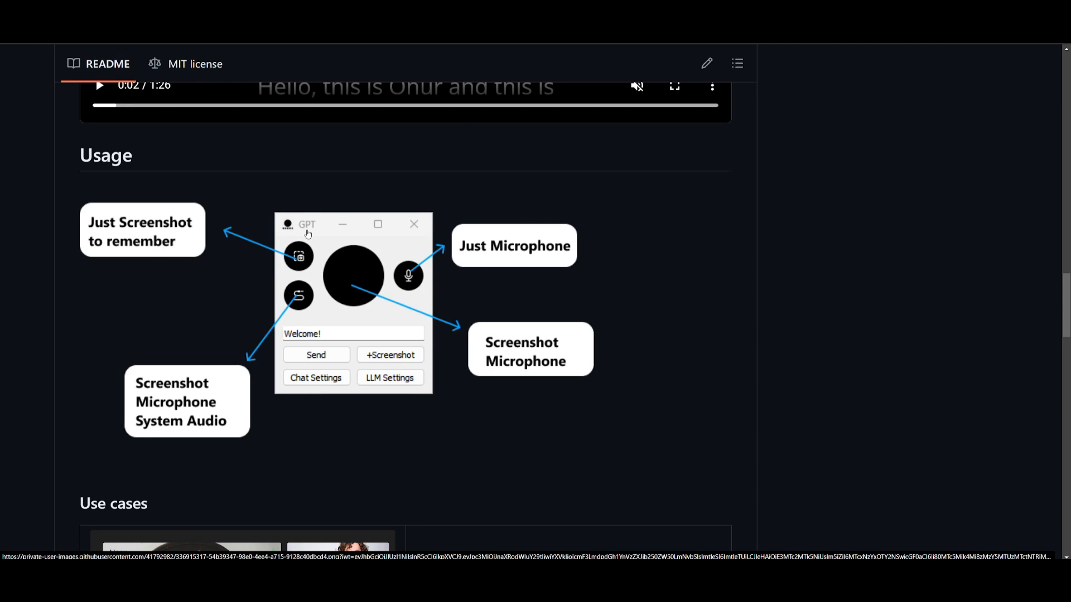
mouse_move(247, 245)
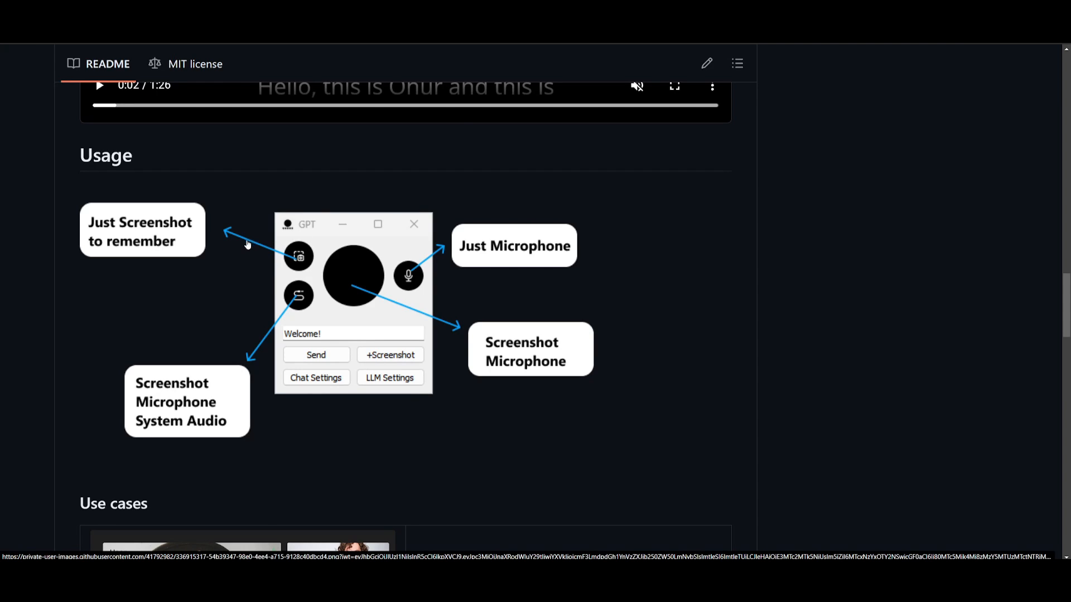
mouse_move(278, 242)
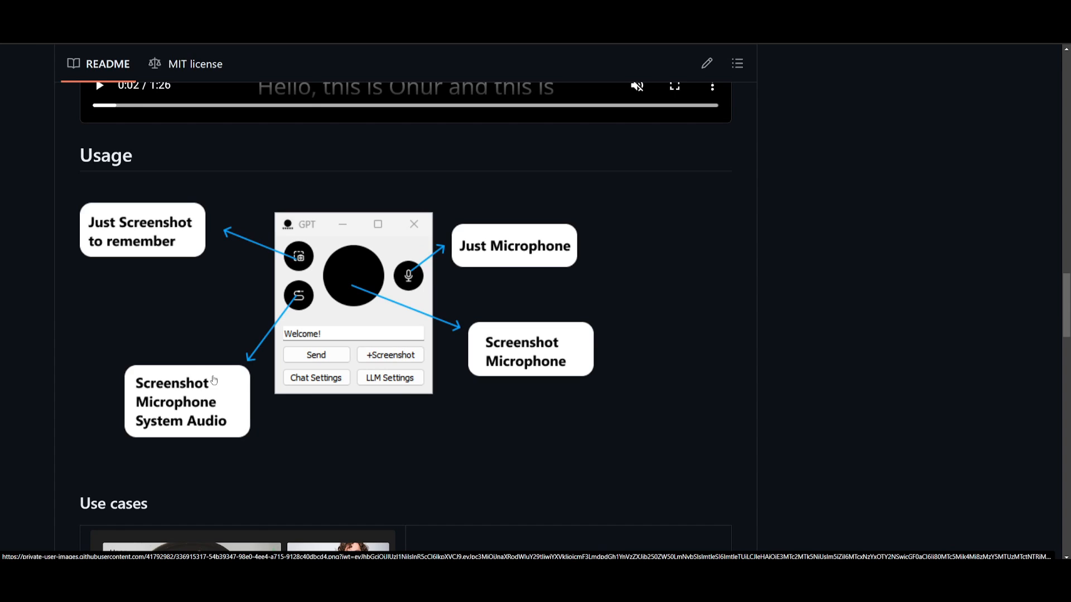
mouse_move(507, 255)
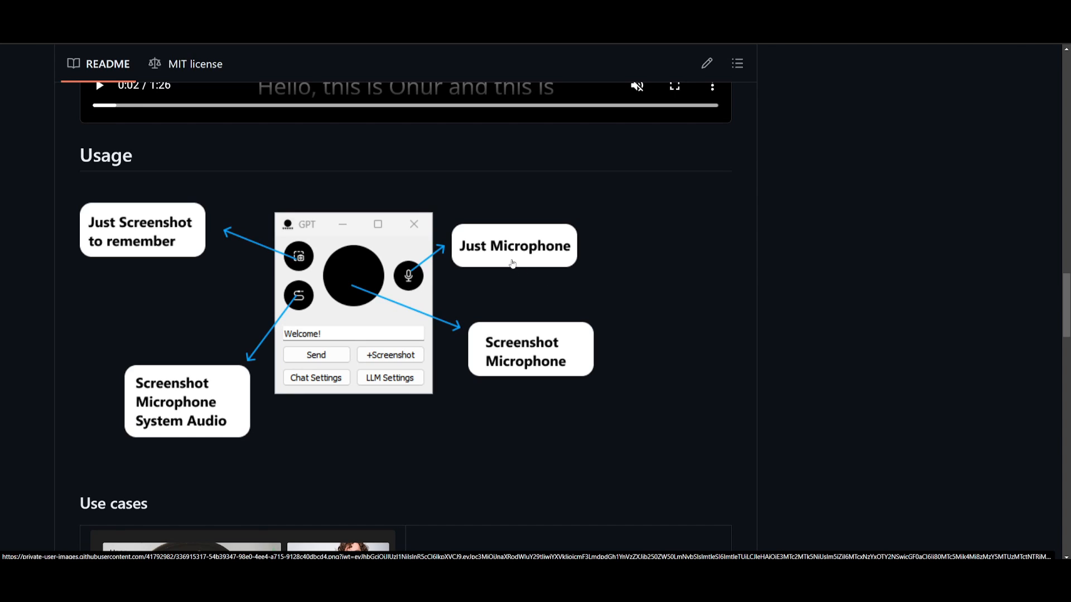
mouse_move(182, 343)
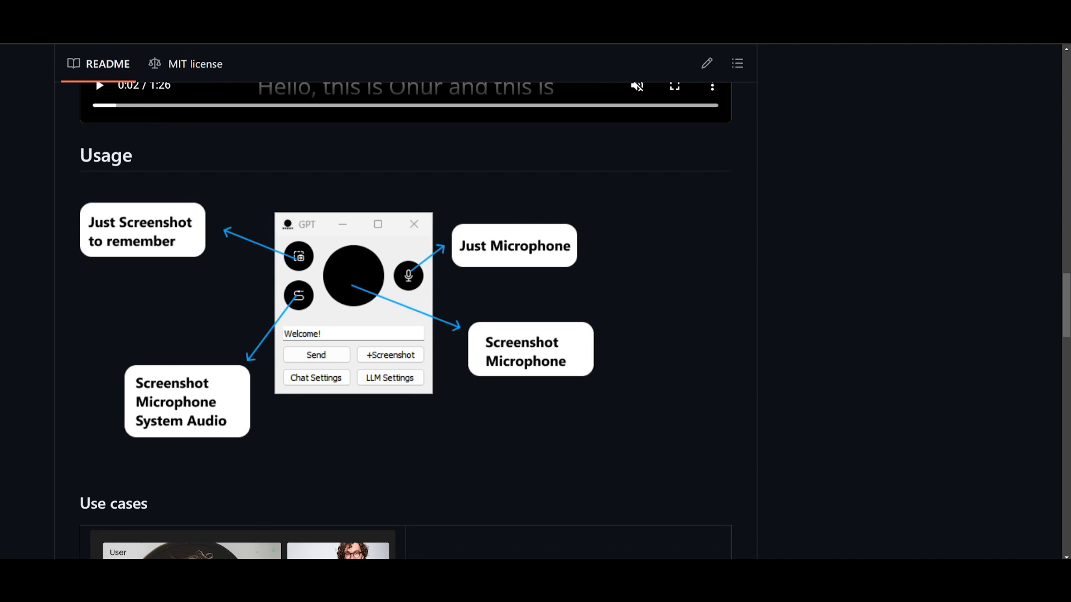
Step: Scroll the README down to the Usage section's annotated GPT window diagram
scroll(down, 3)
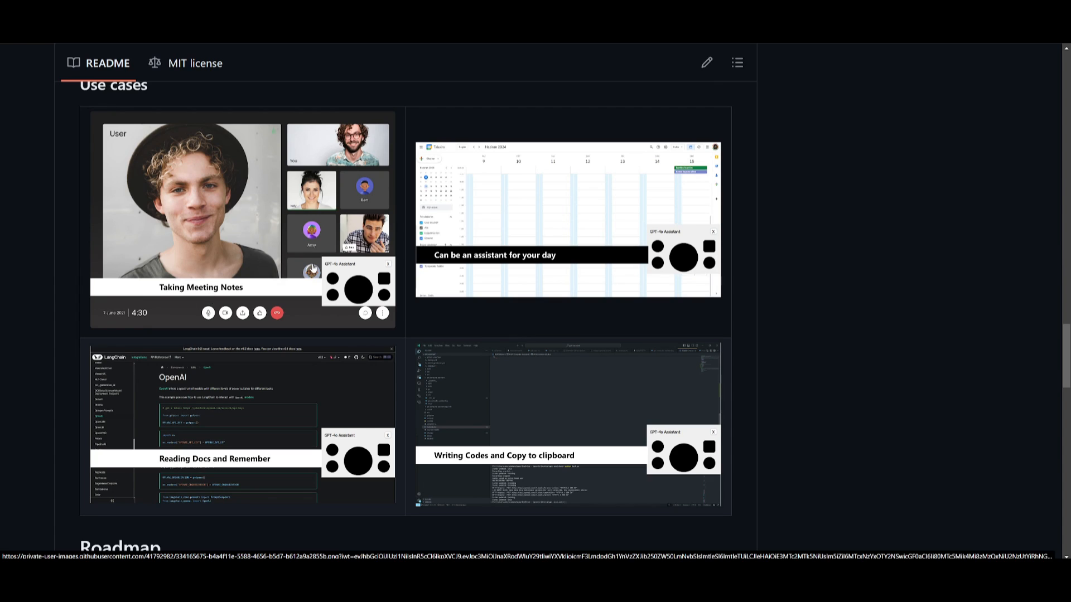
mouse_move(235, 182)
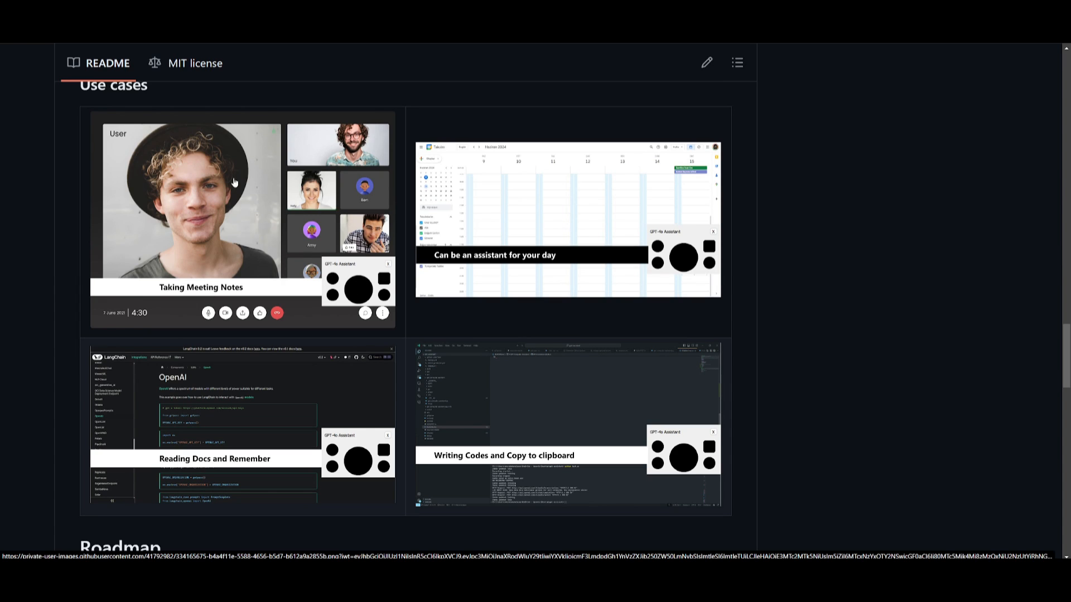
mouse_move(244, 261)
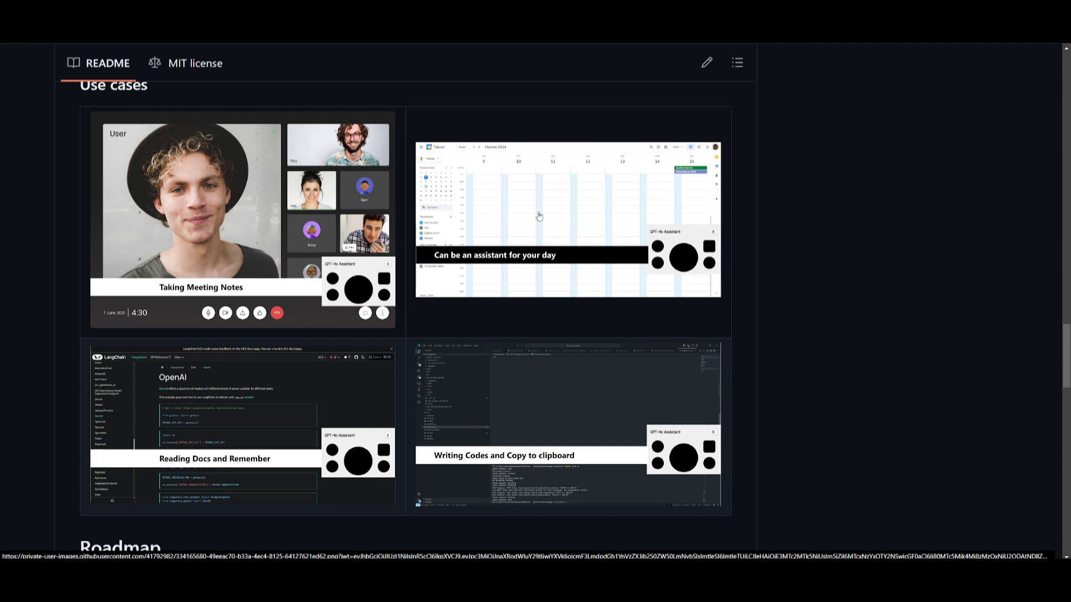
mouse_move(503, 237)
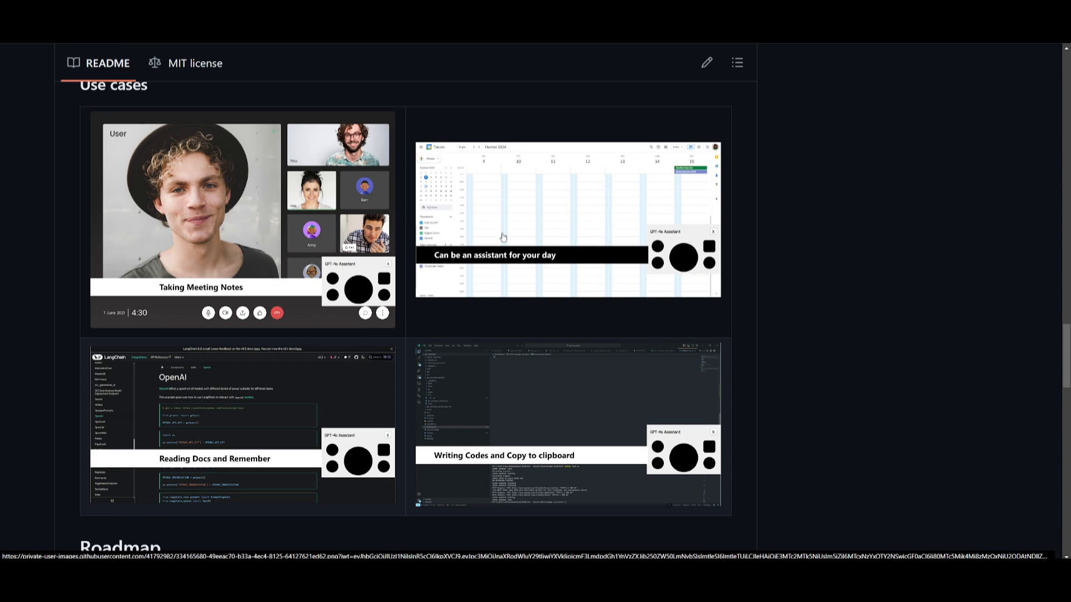
mouse_move(519, 235)
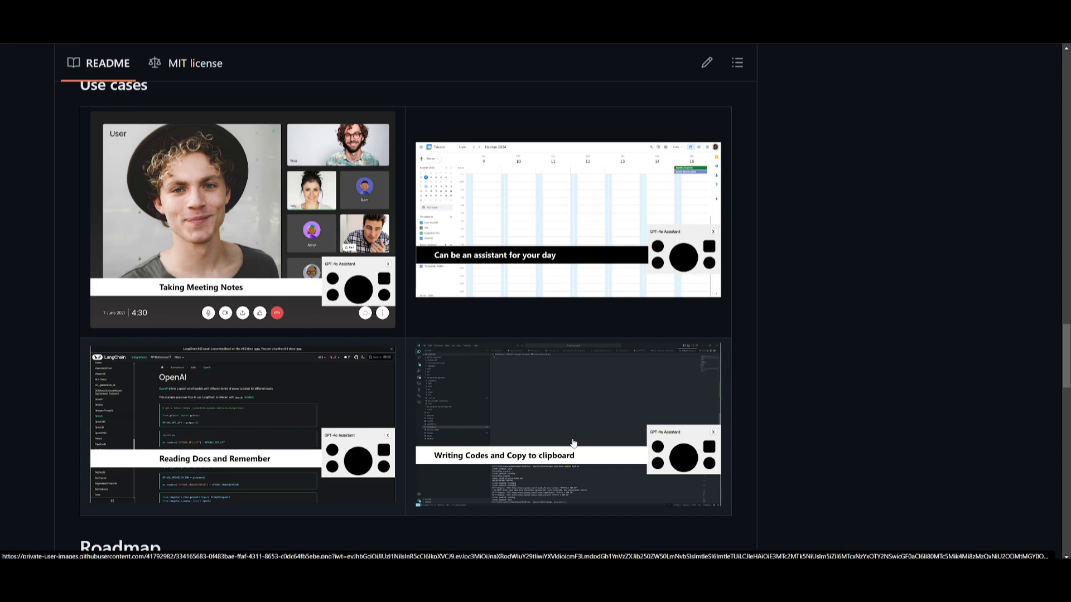
mouse_move(684, 465)
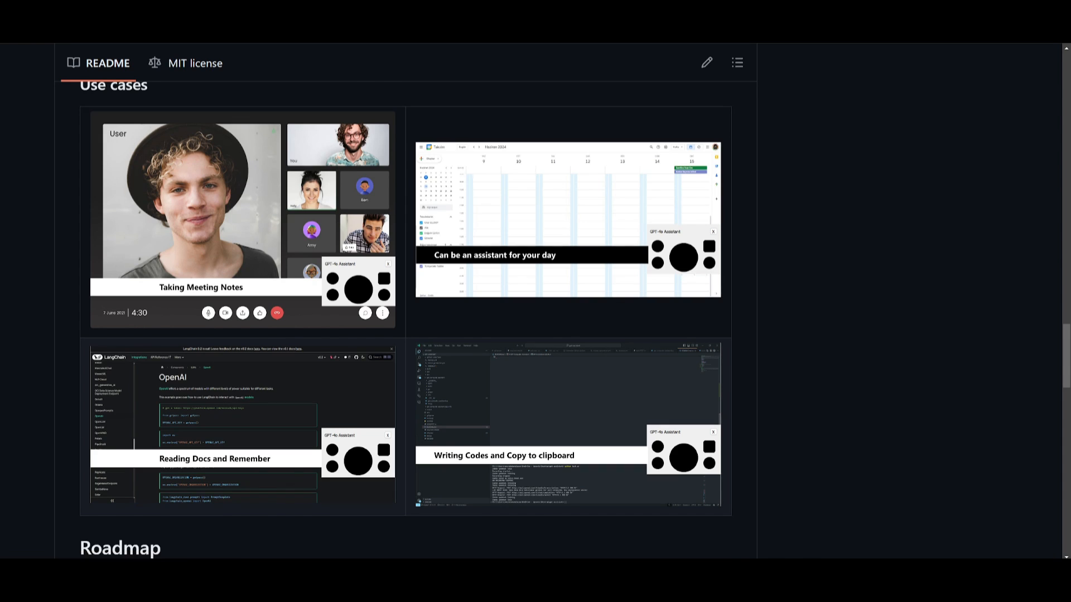
Step: Scroll to the Use cases images: meeting notes, daily assistant, reading docs, writing code
scroll(down, 3)
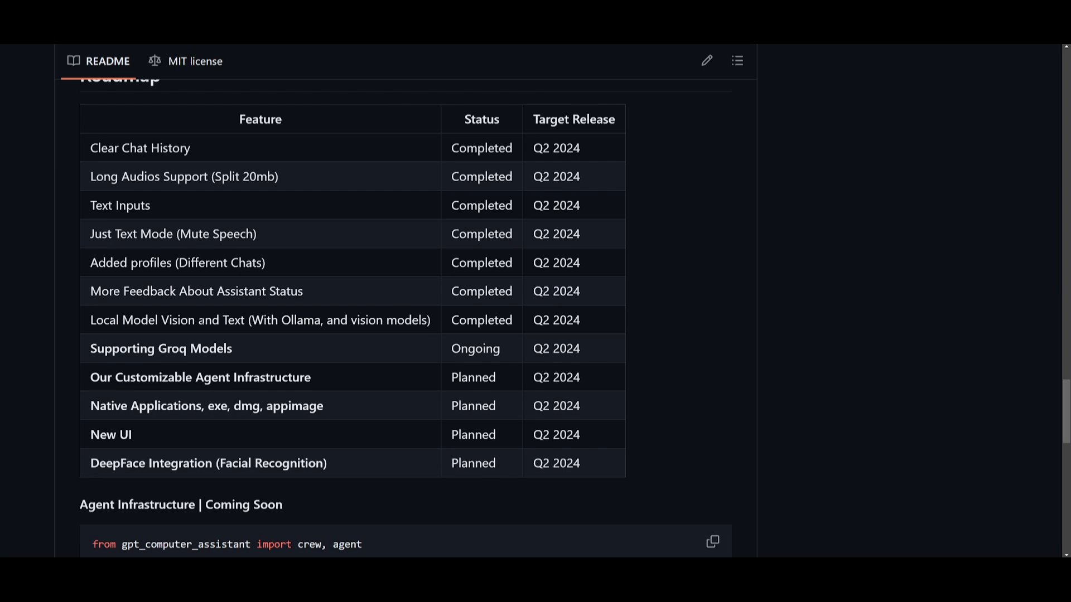
mouse_move(372, 334)
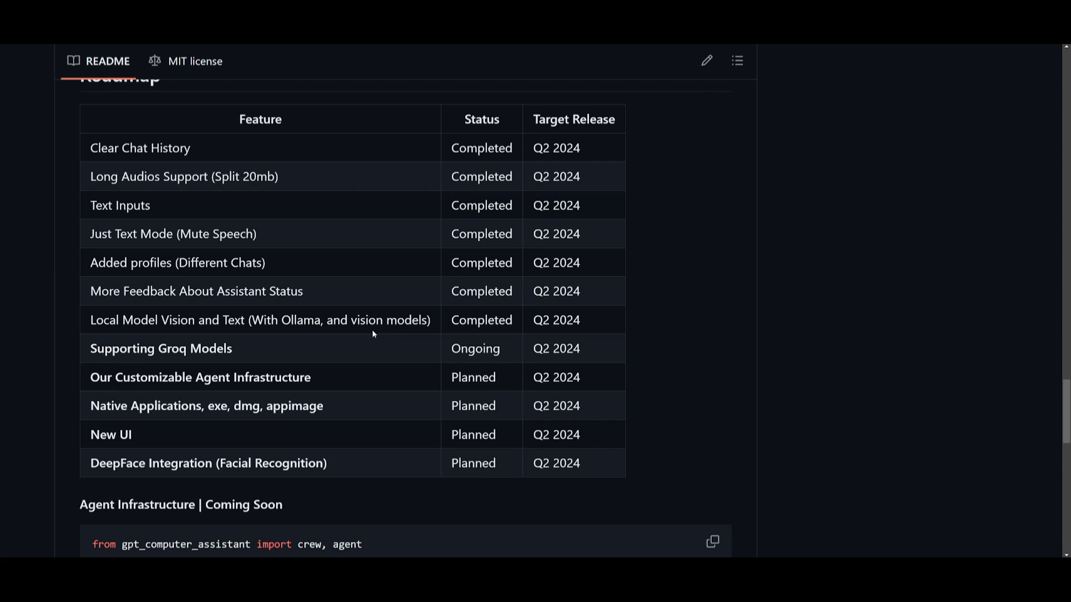
mouse_move(128, 332)
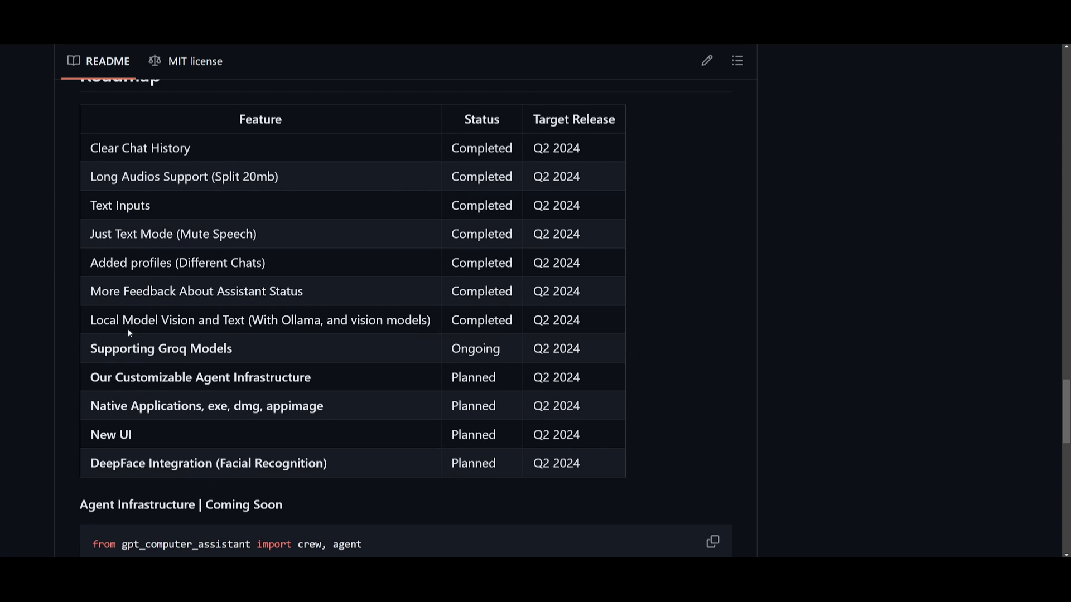
mouse_move(178, 367)
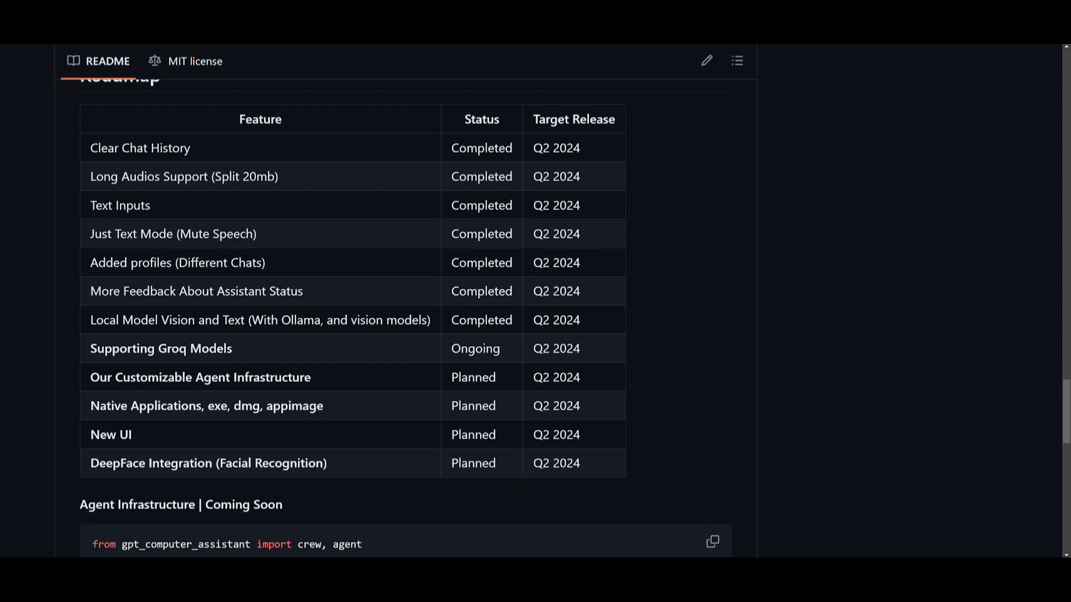
mouse_move(111, 427)
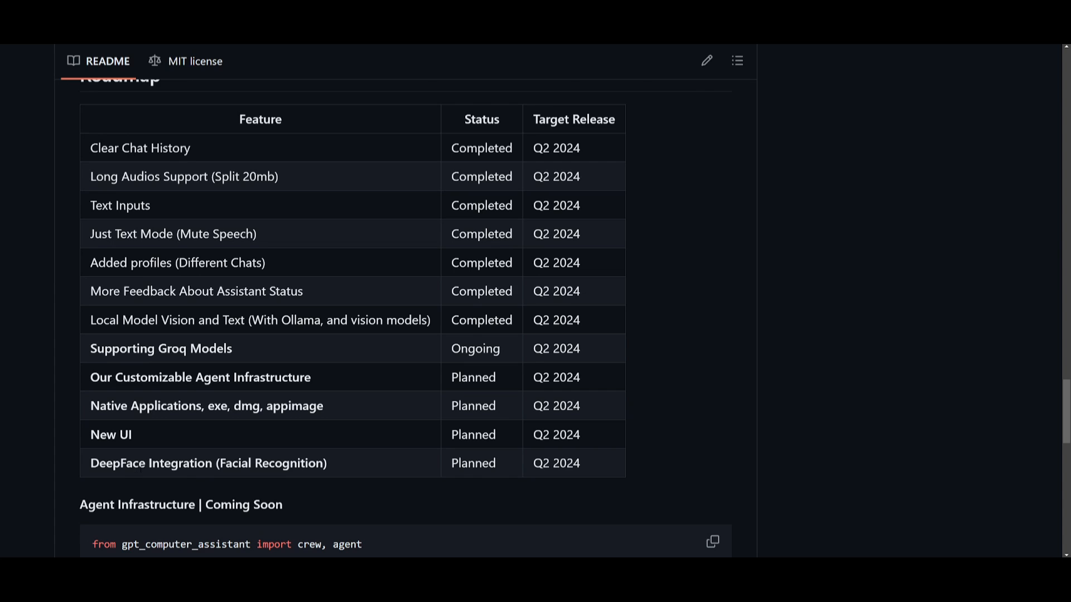
Step: Scroll to the Roadmap table of feature statuses and Q2 2024 target releases
scroll(down, 3)
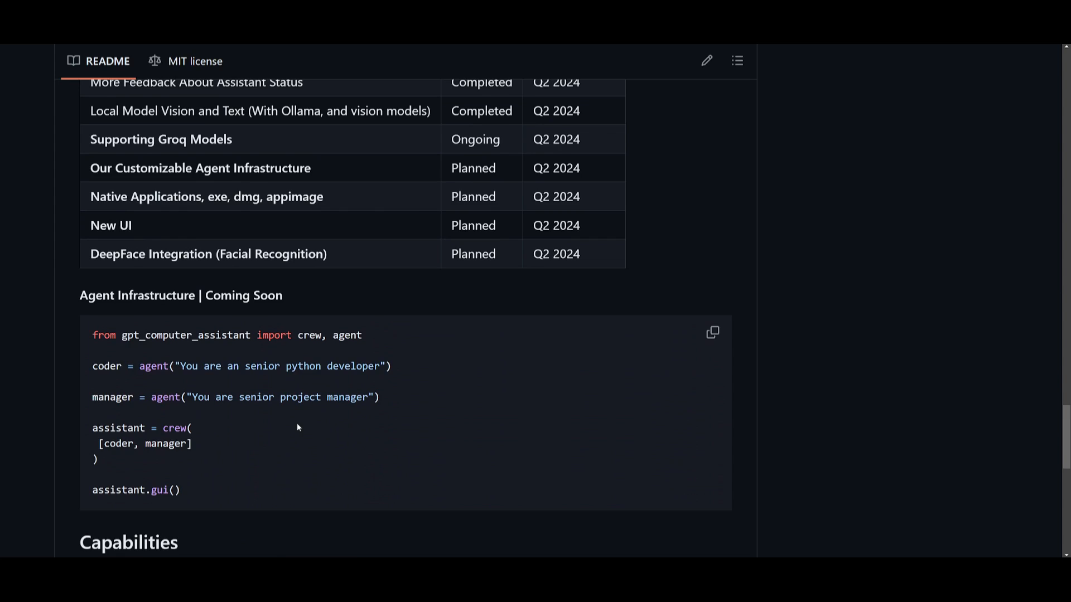
Step: Scroll past the Agent Infrastructure sample to the Capabilities table, then back toward the top
scroll(down, 3)
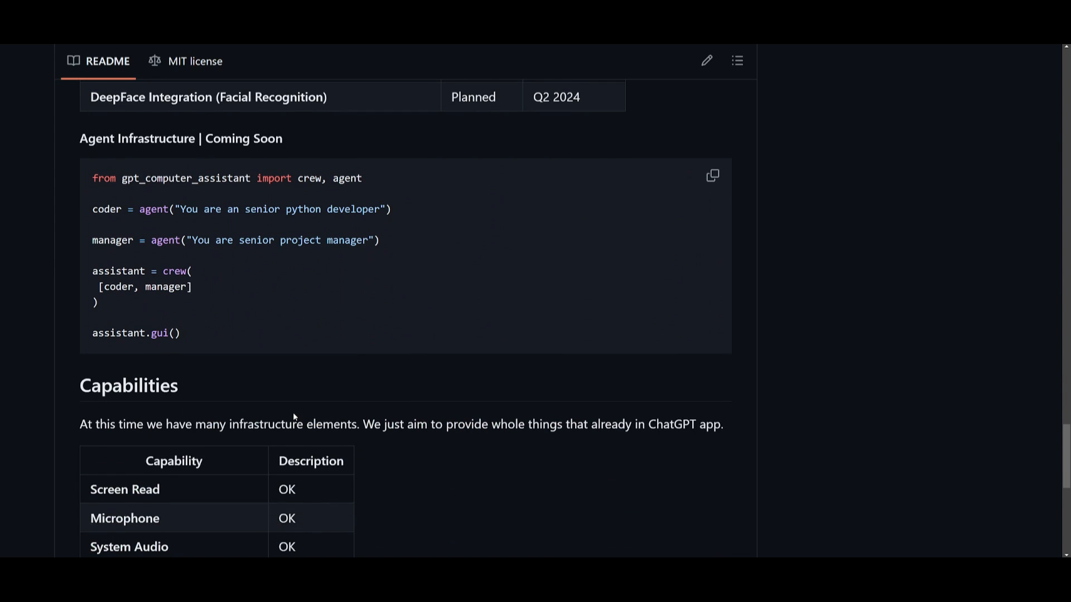
scroll(down, 3)
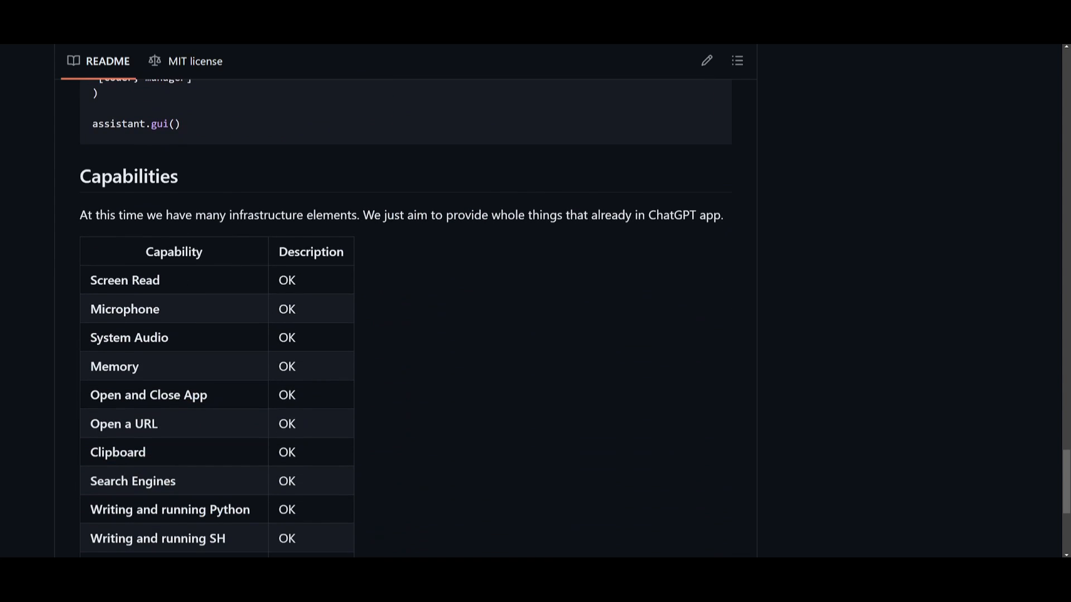
mouse_move(143, 356)
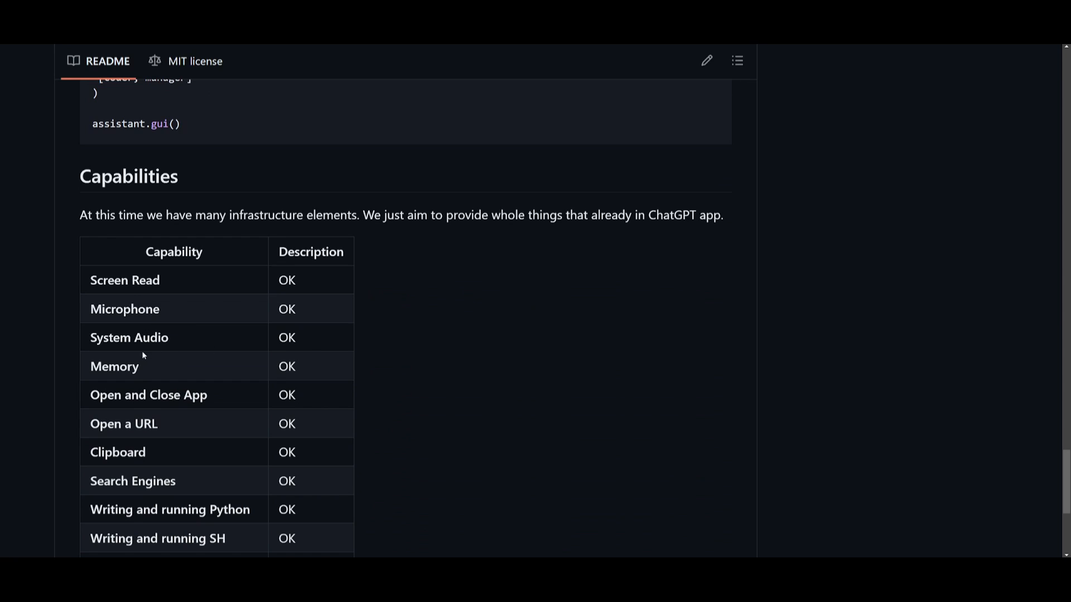
mouse_move(172, 414)
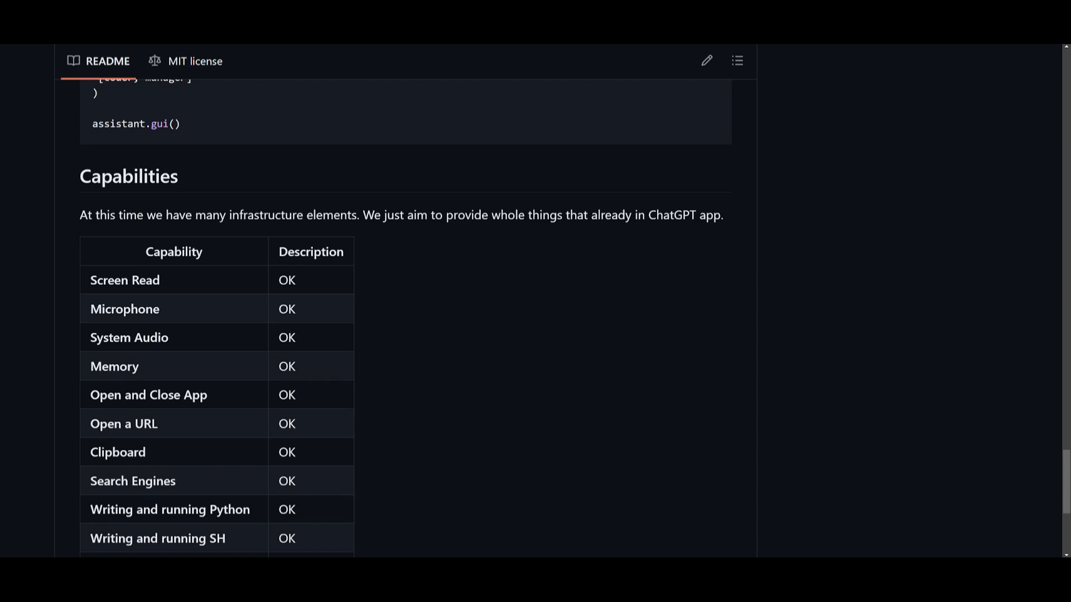
scroll(down, 3)
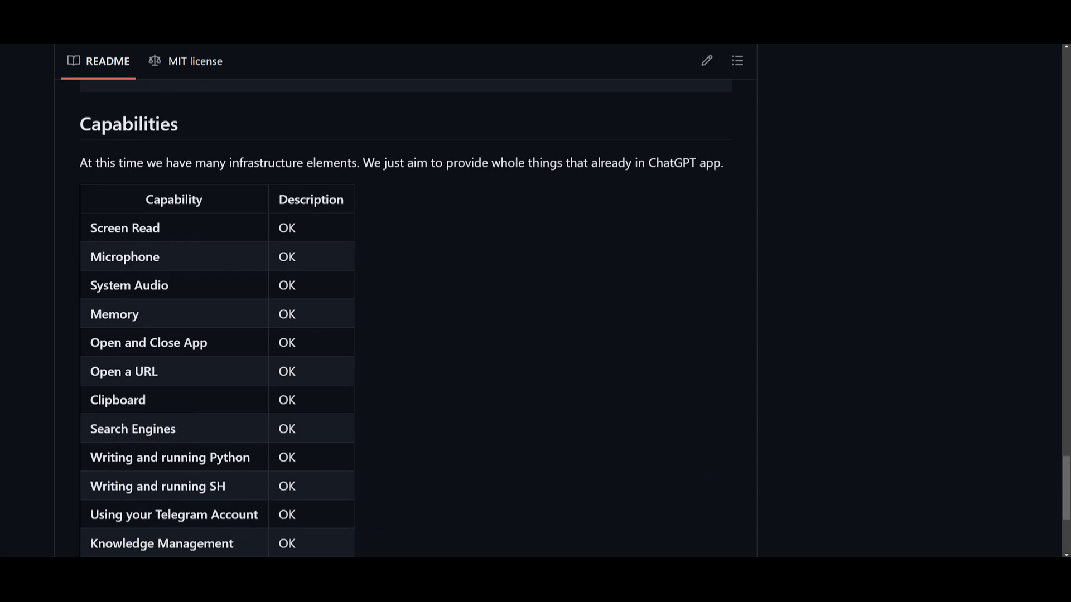
mouse_move(128, 479)
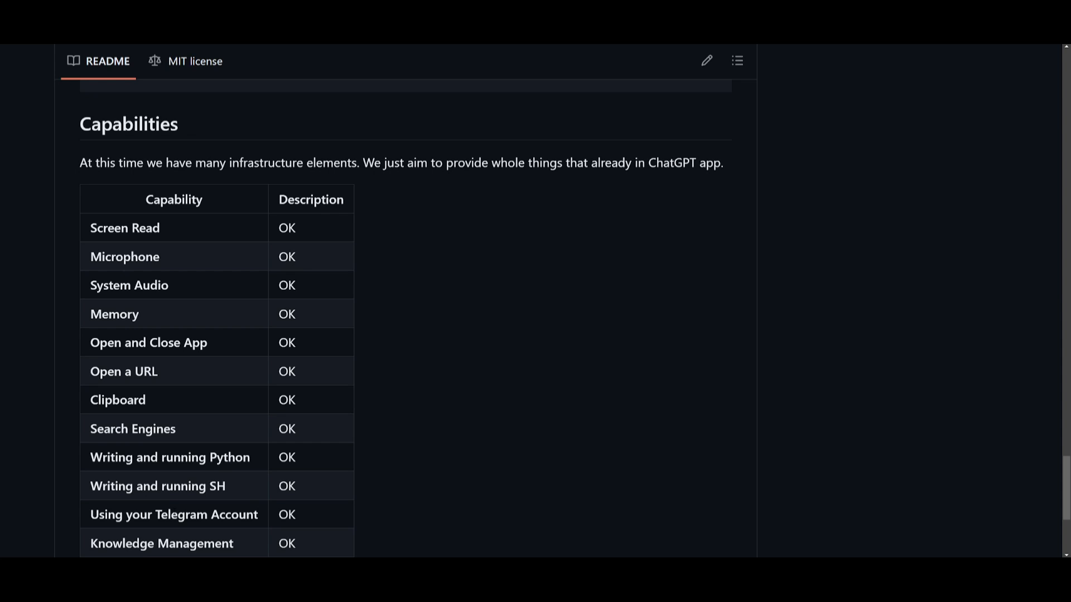
scroll(up, 3)
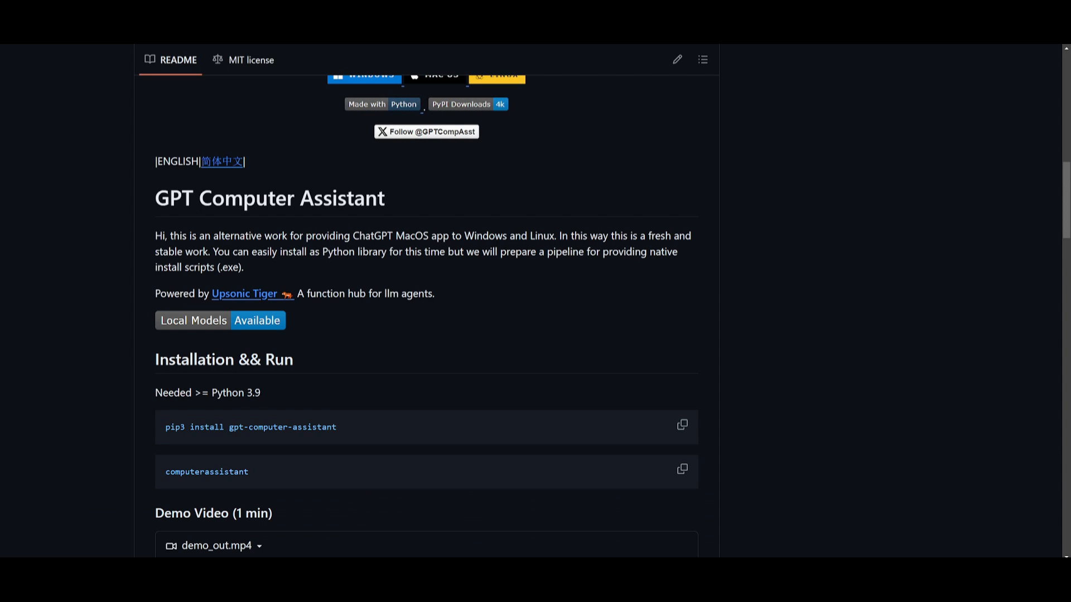
mouse_move(254, 405)
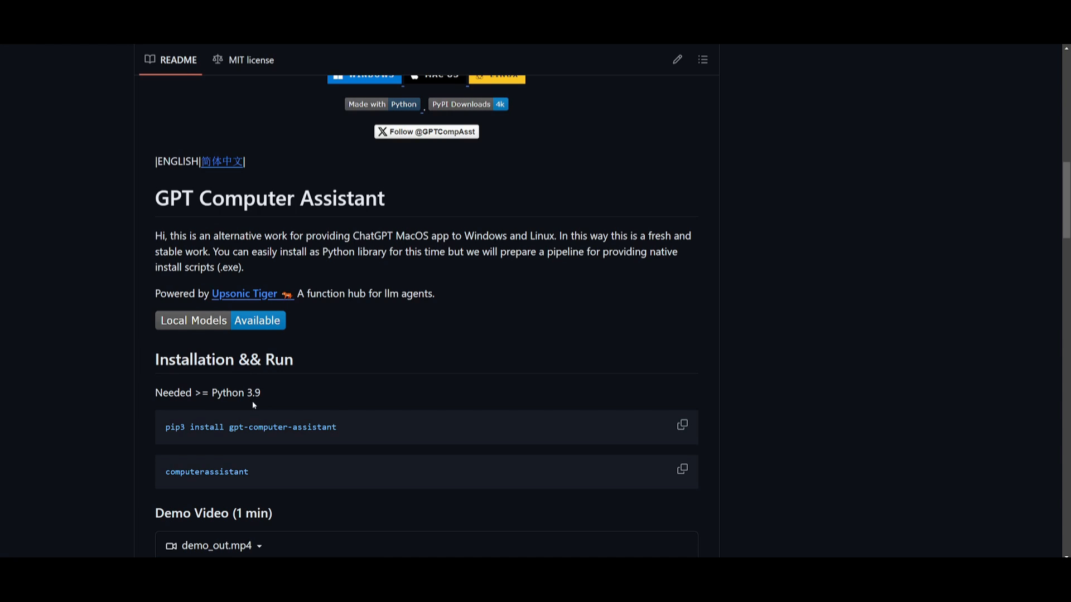
mouse_move(276, 415)
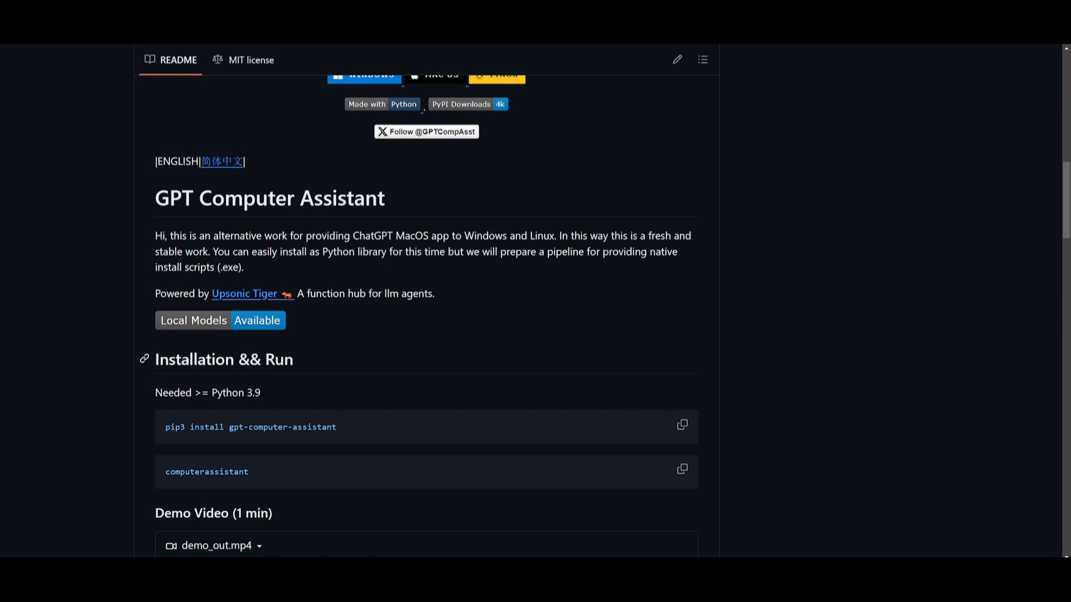
mouse_move(326, 413)
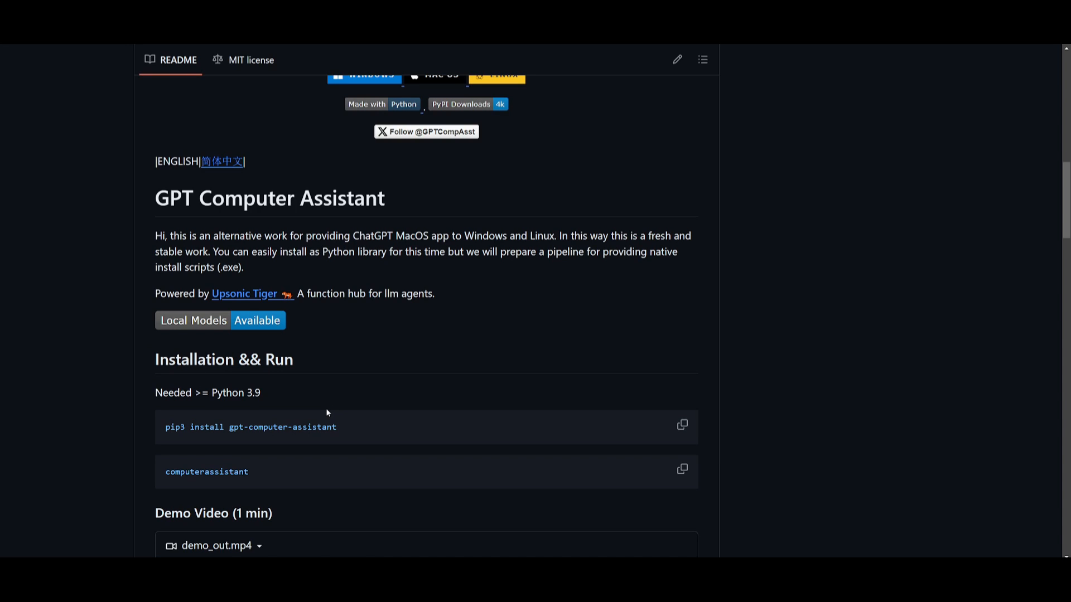
mouse_move(449, 449)
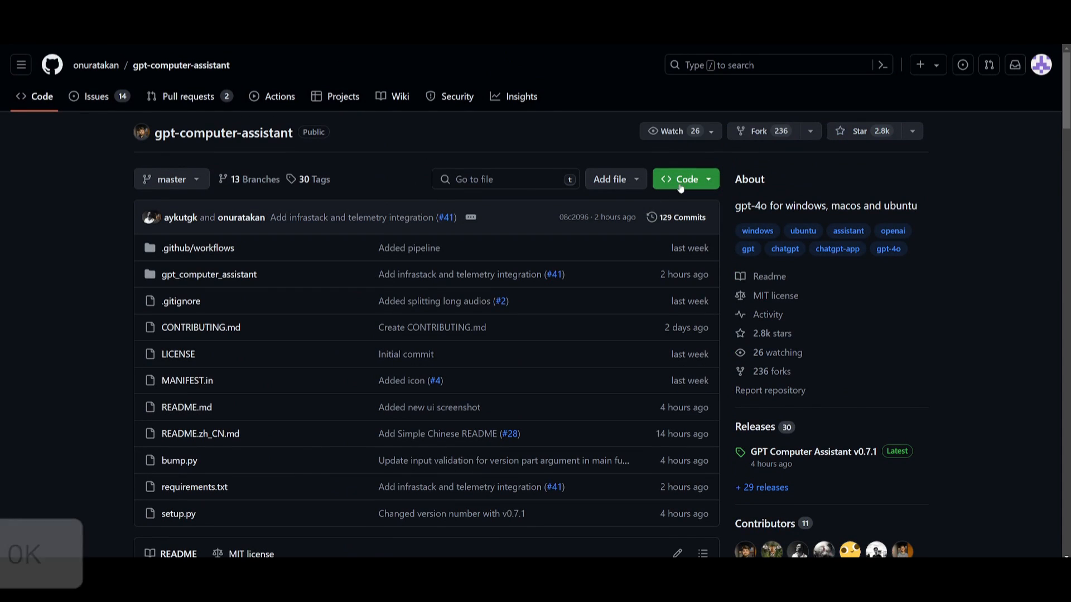
Step: Reveal the repository's HTTPS clone URL from the green Code panel
click(681, 178)
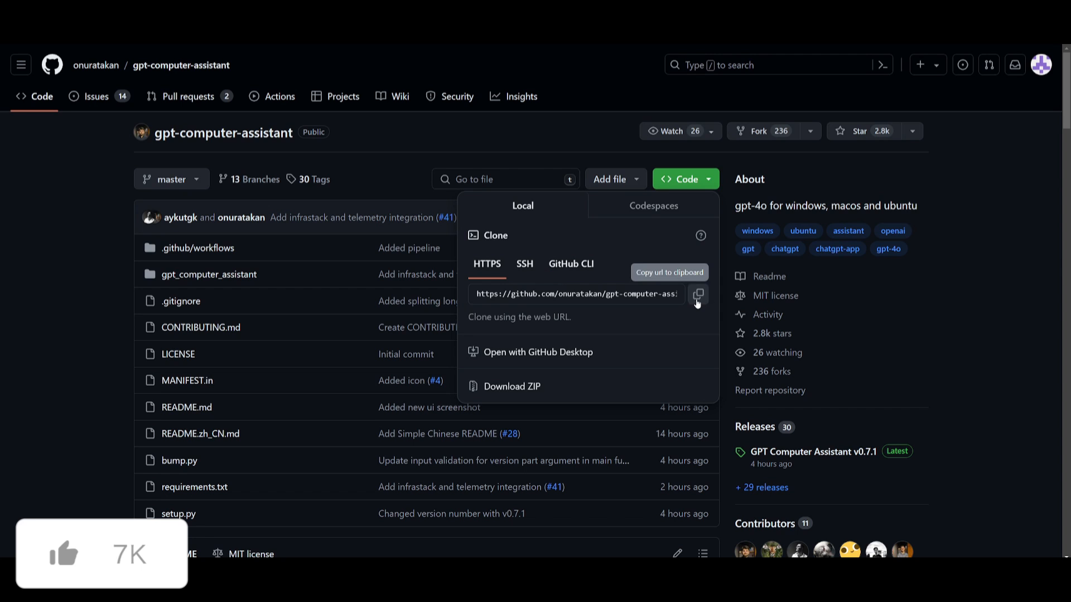
Step: Launch a Command Prompt window at the user's home directory over the README
scroll(down, 3)
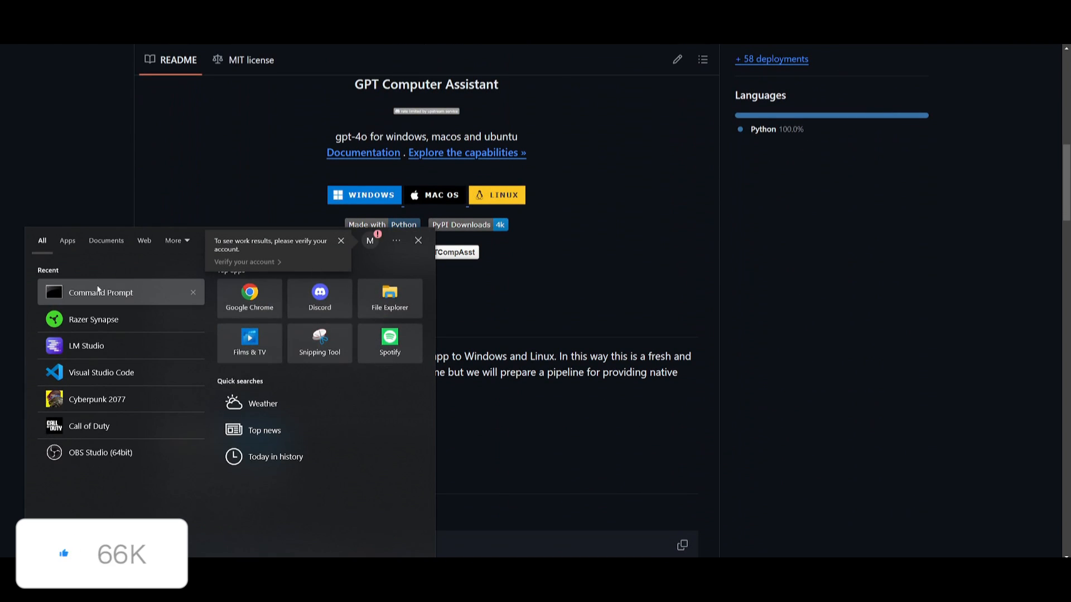
click(99, 292)
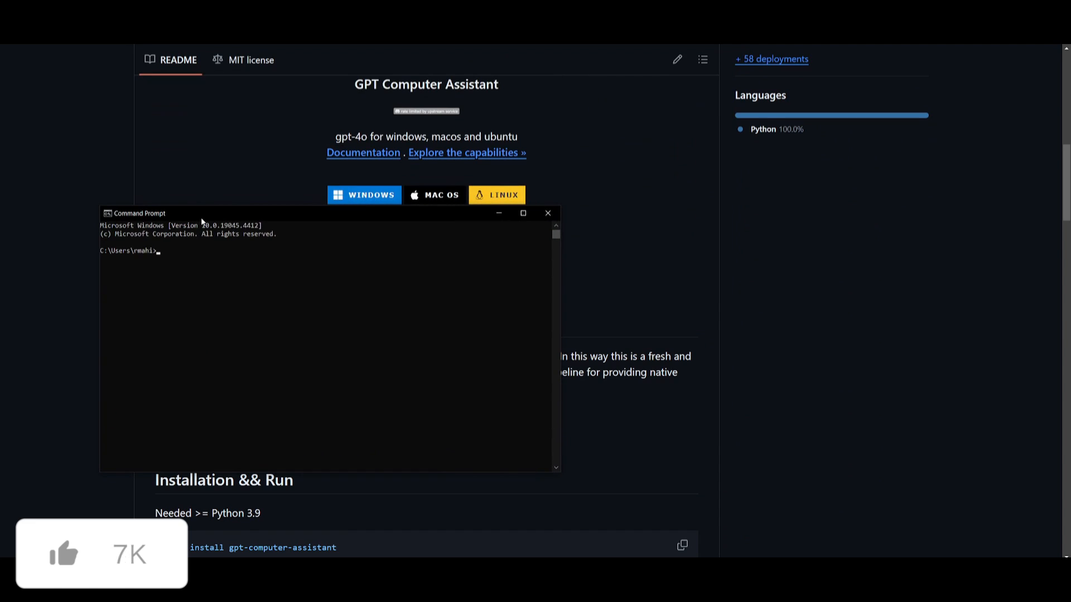
text(git)
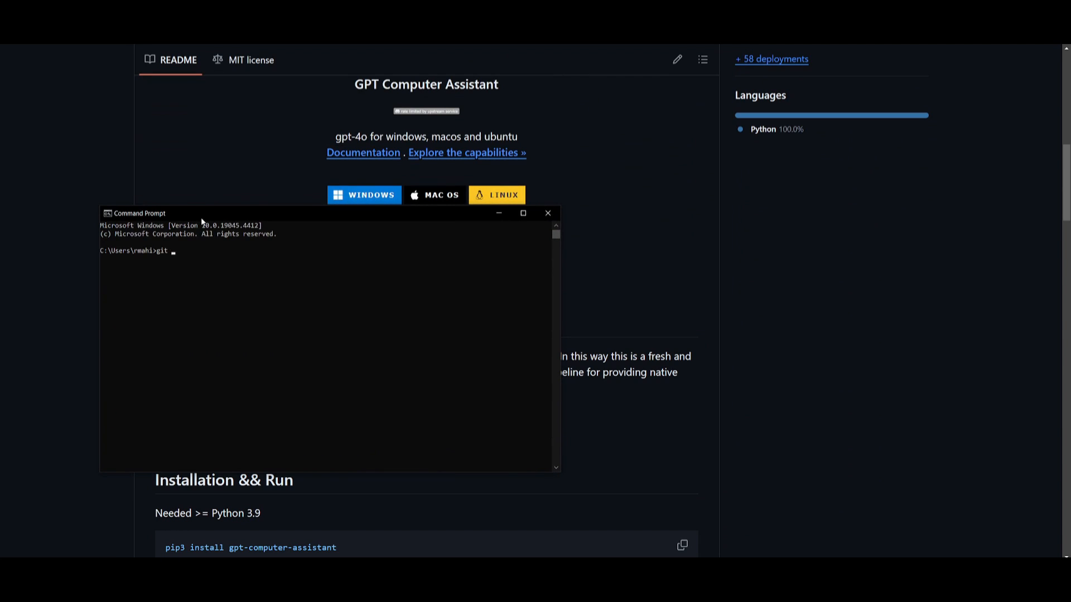
text(clone https://github.com/onuratakan/gpt-computer-assistant.git)
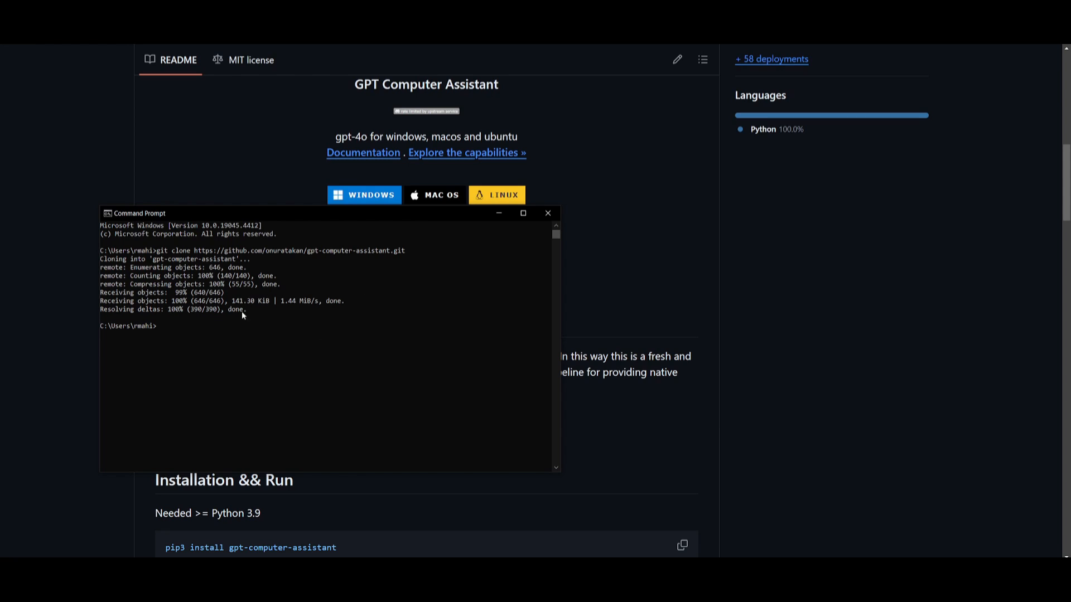
Step: Change into the gpt-computer-assistant folder and copy the next README install command
text(cd)
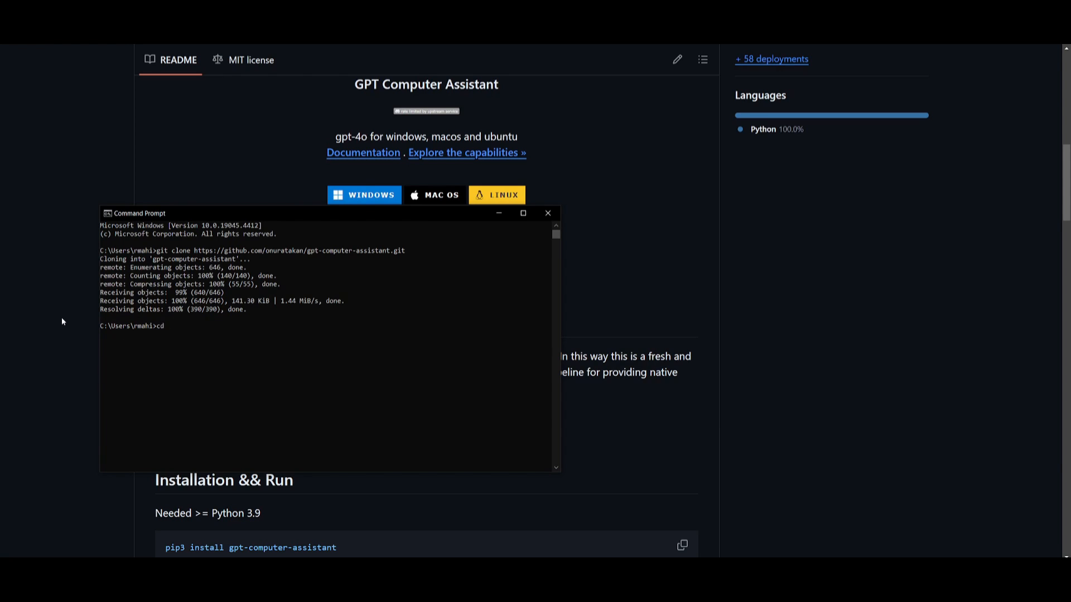
text(gpt-)
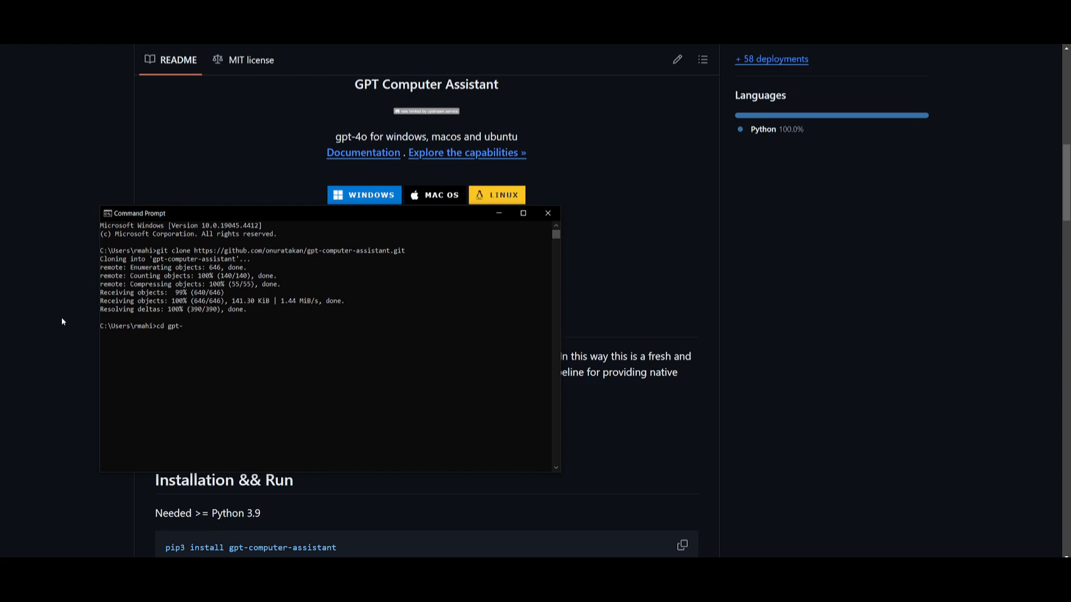
text(computer-assistant)
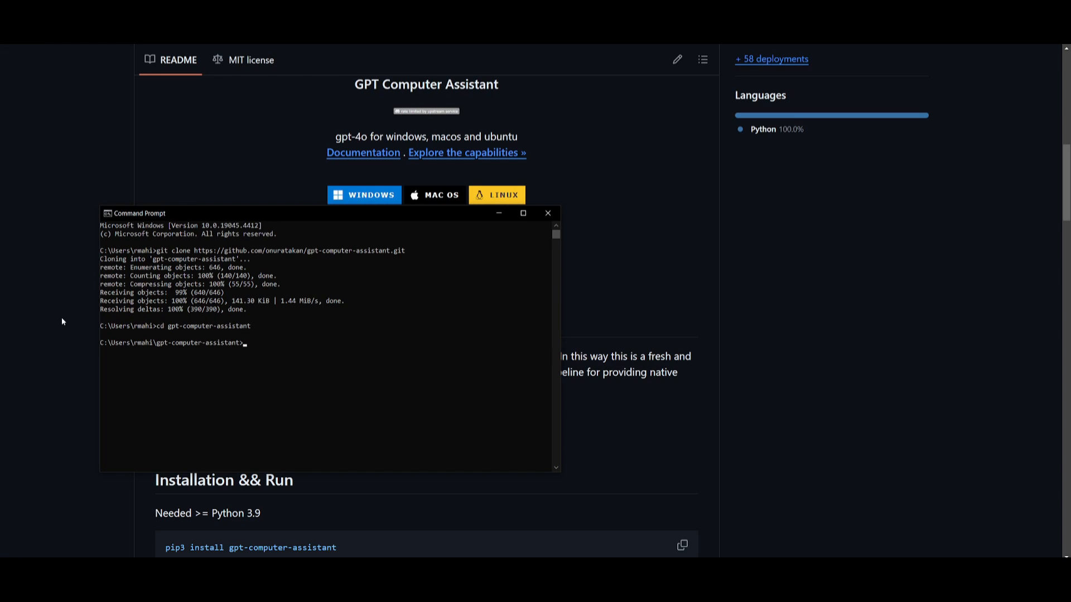
click(547, 213)
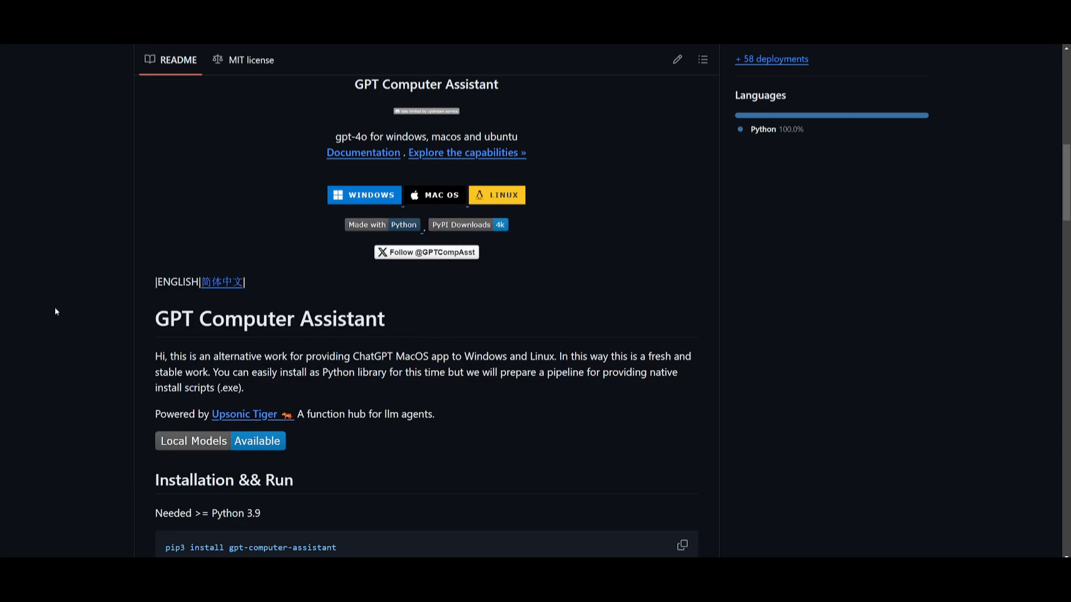
click(680, 544)
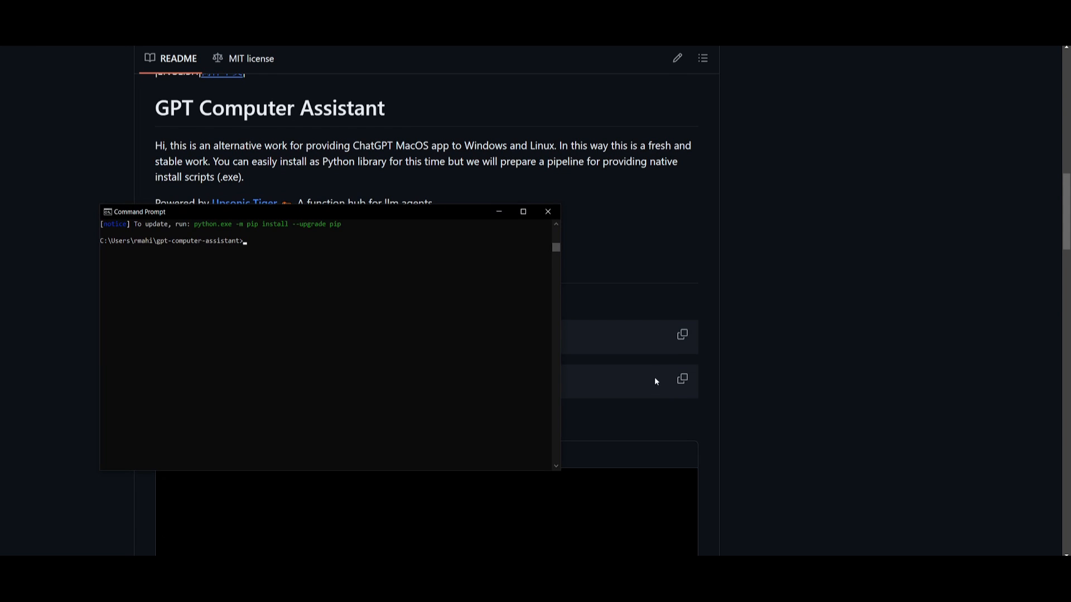
Step: Copy the computerassistant launch command from the README to start the app
click(680, 380)
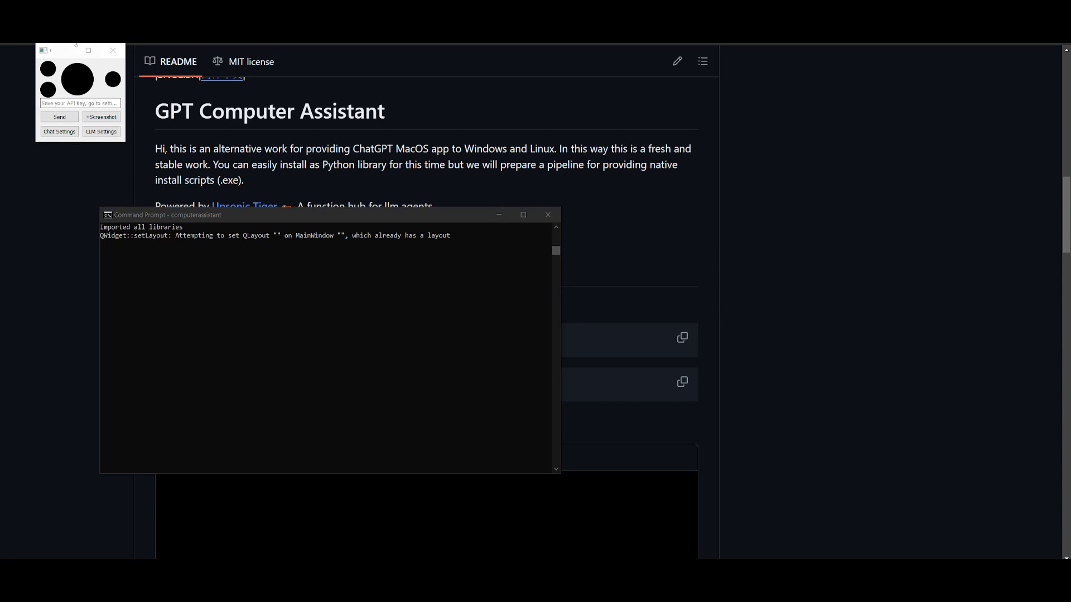
mouse_move(251, 258)
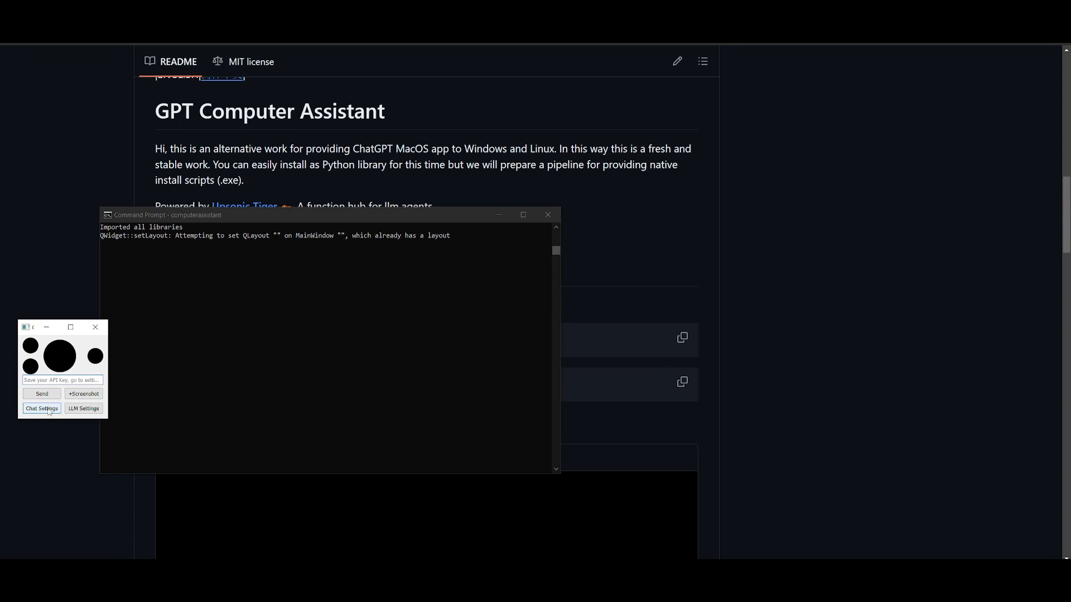
Step: Save the chat settings with Profile kept as default in an enlarged Settings dialog
click(41, 408)
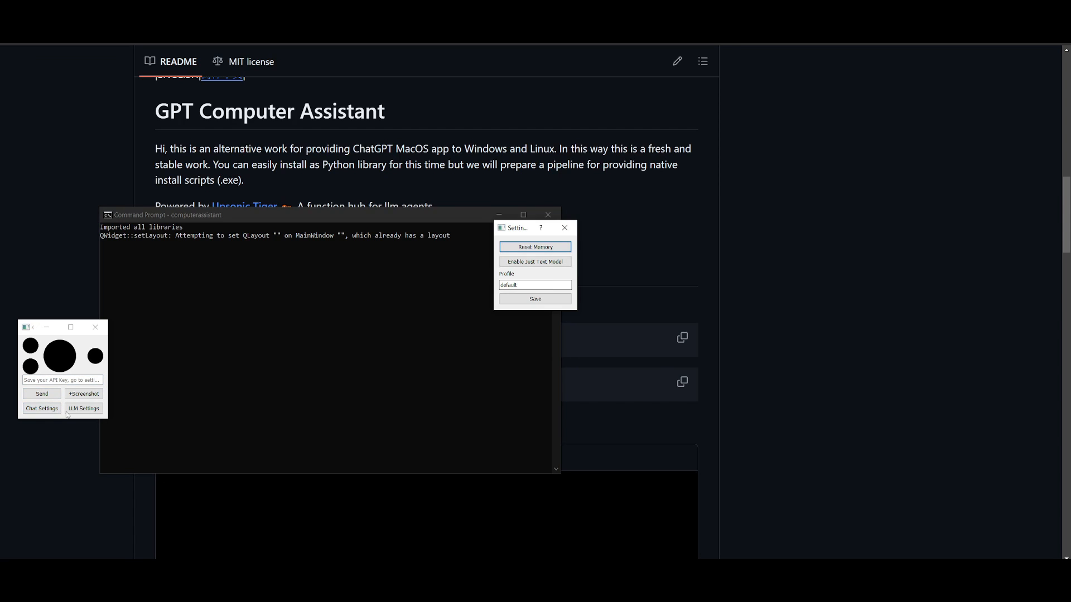
drag(517, 228, 98, 260)
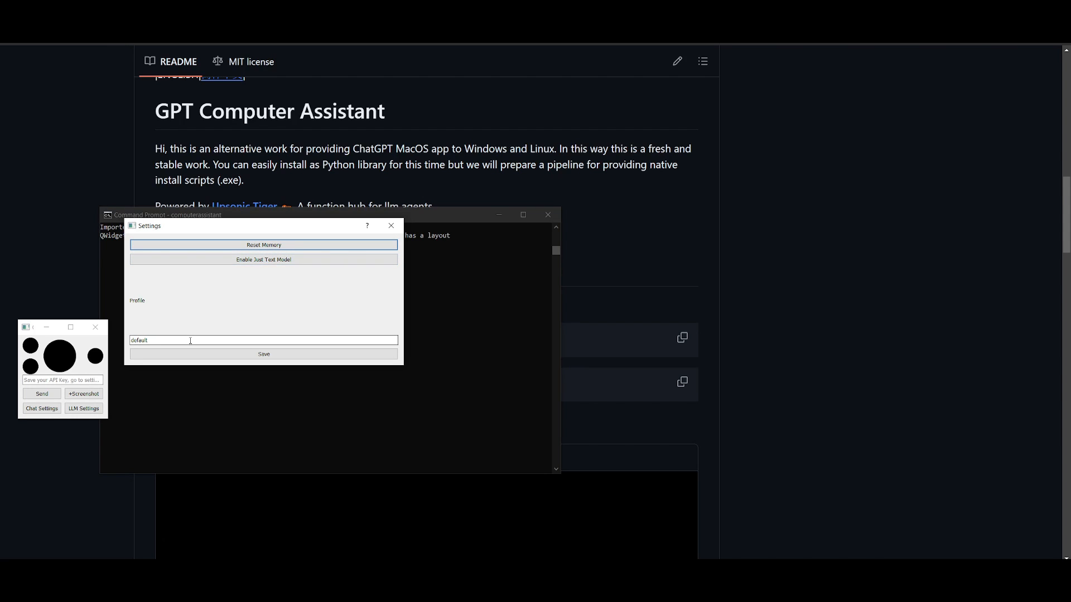
click(264, 354)
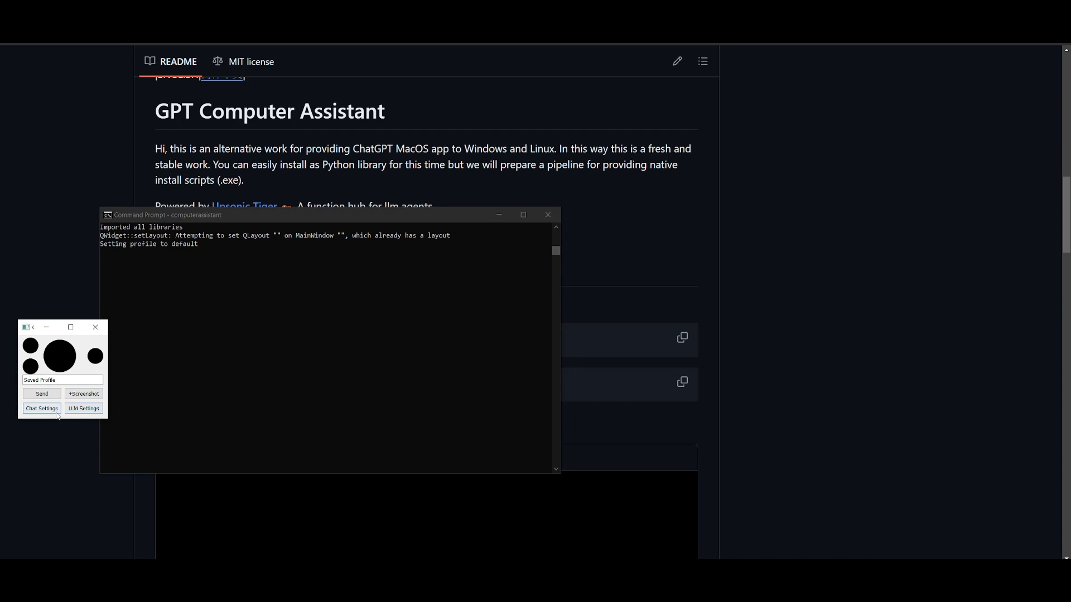
Step: Keep gpt-4o (OpenAI) as the LLM model and select the CHANGE_ME API key field
click(83, 408)
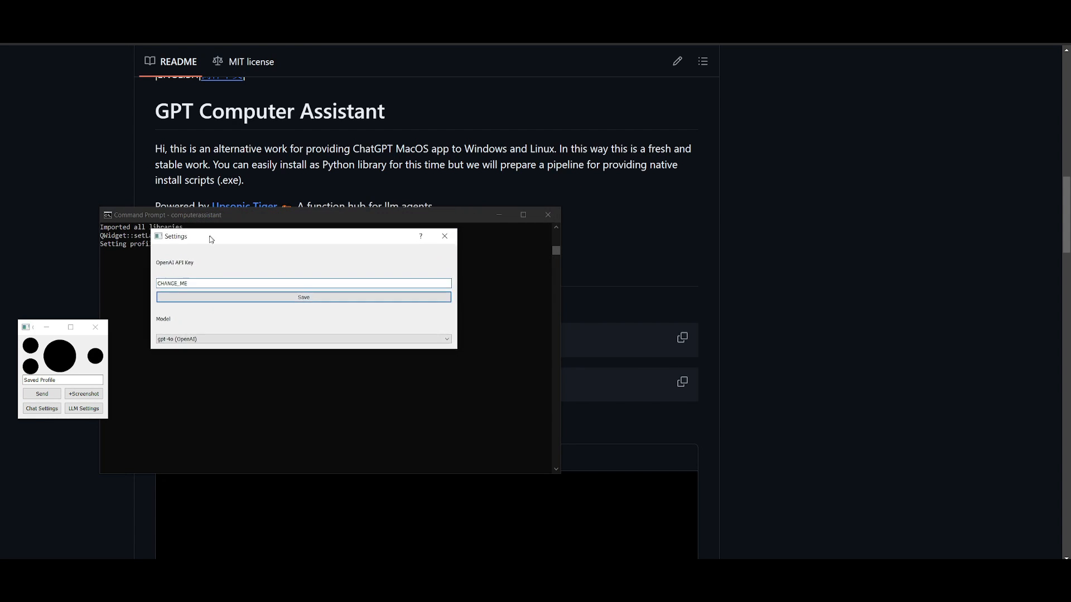
click(297, 385)
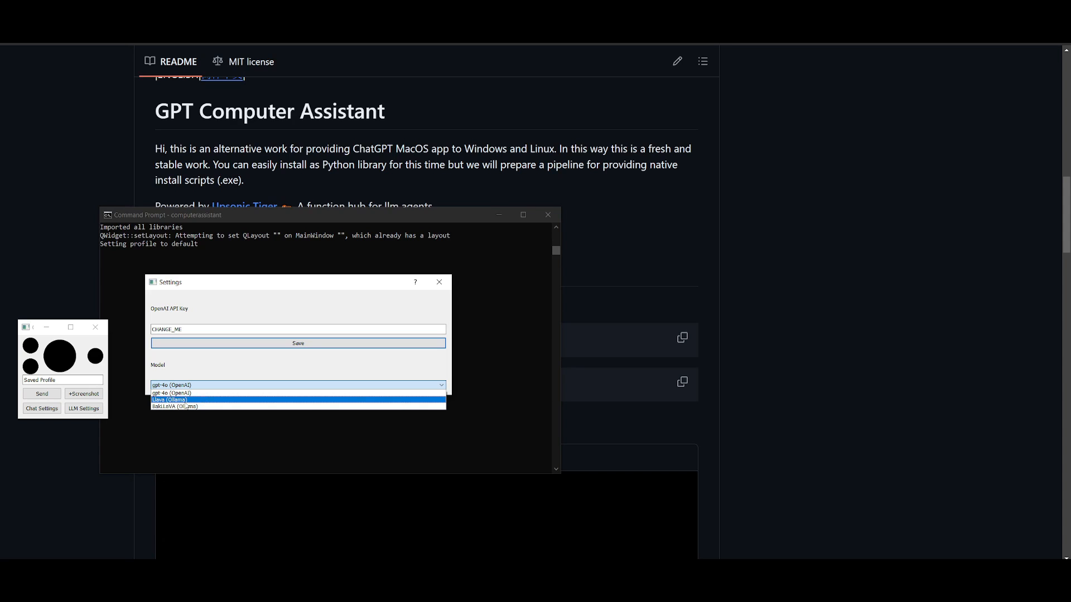
click(297, 385)
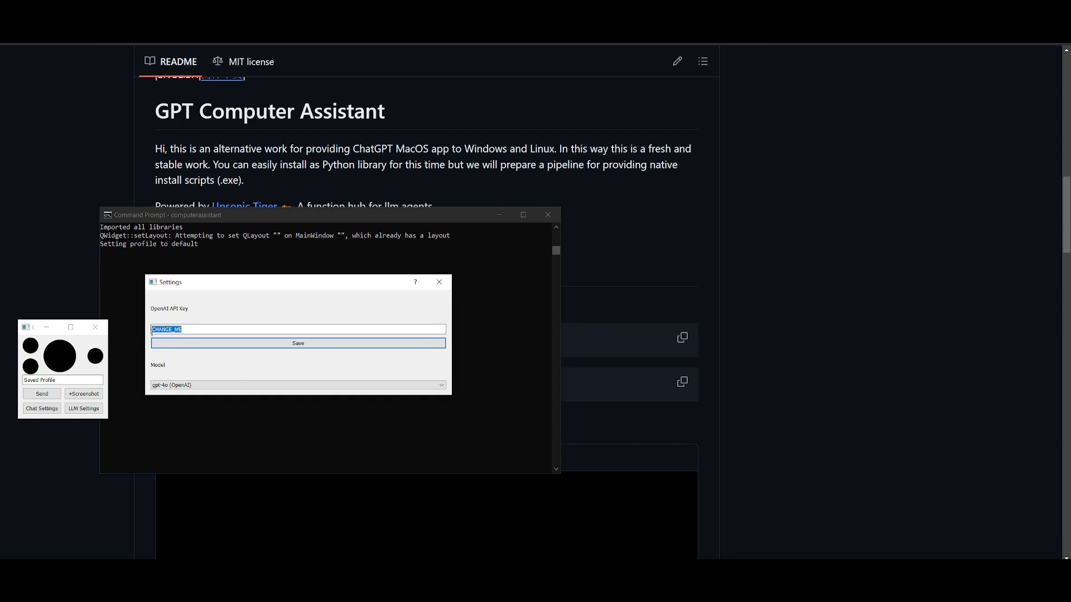
click(298, 344)
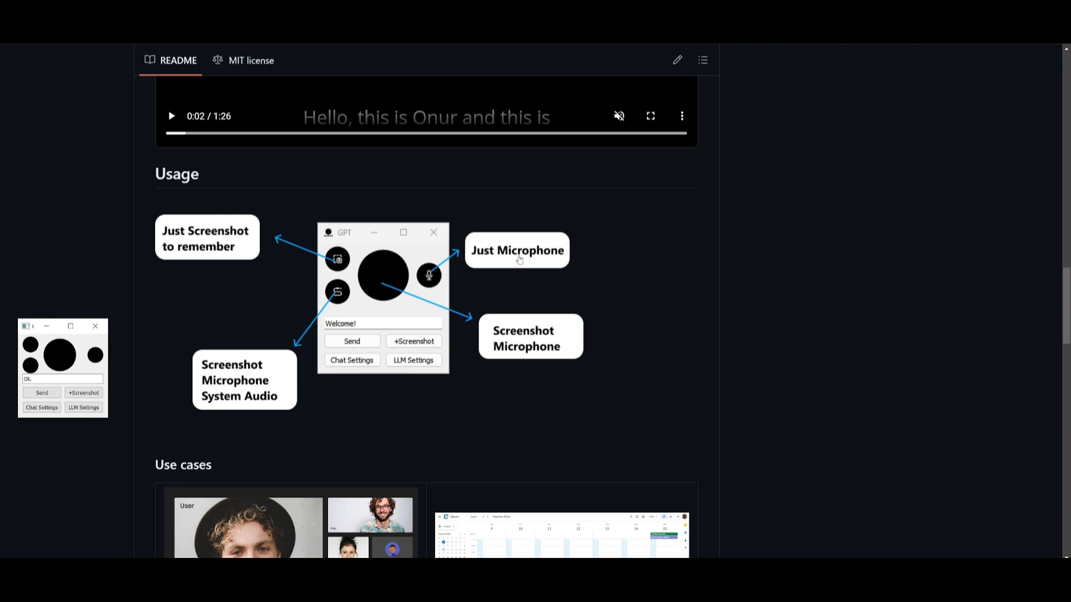
mouse_move(97, 354)
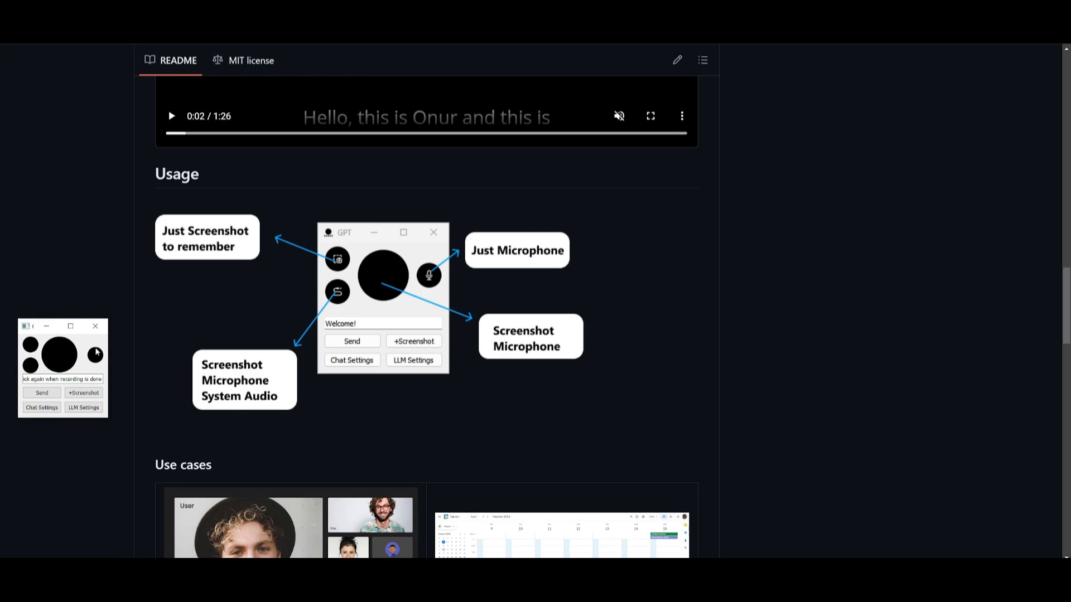
Step: Stop the microphone recording so the spoken request is sent to the assistant
click(93, 355)
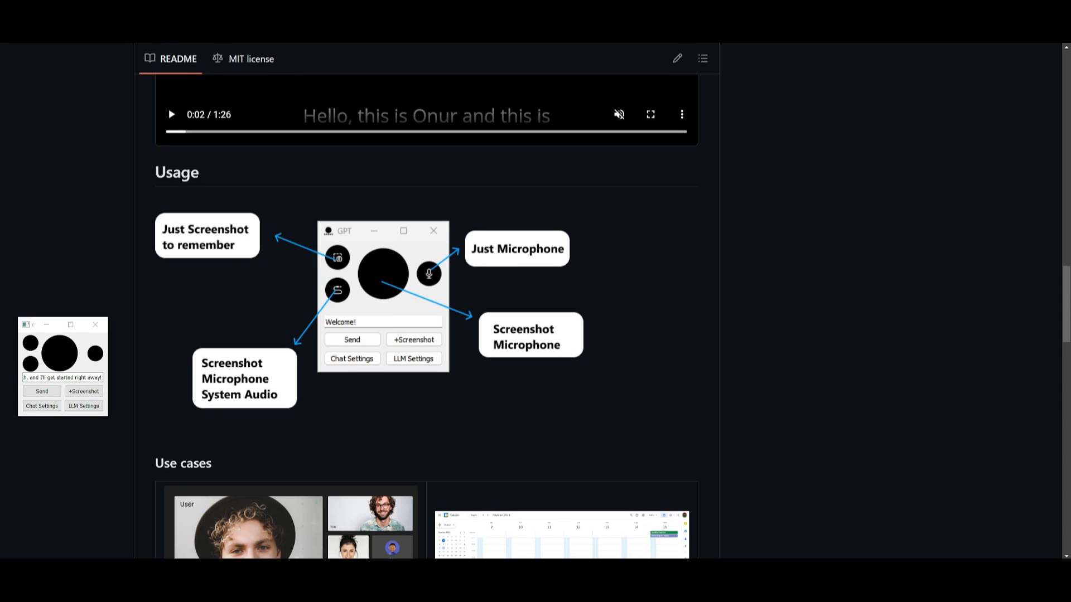
mouse_move(138, 390)
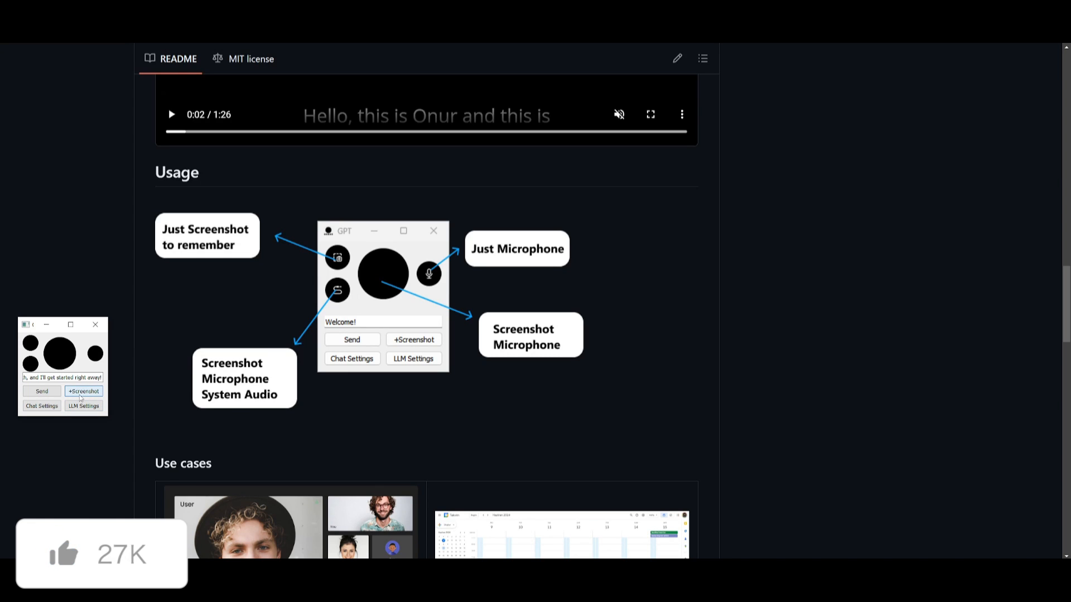
Step: Send a screenshot with the question 'so what' is this page about to the assistant
click(84, 392)
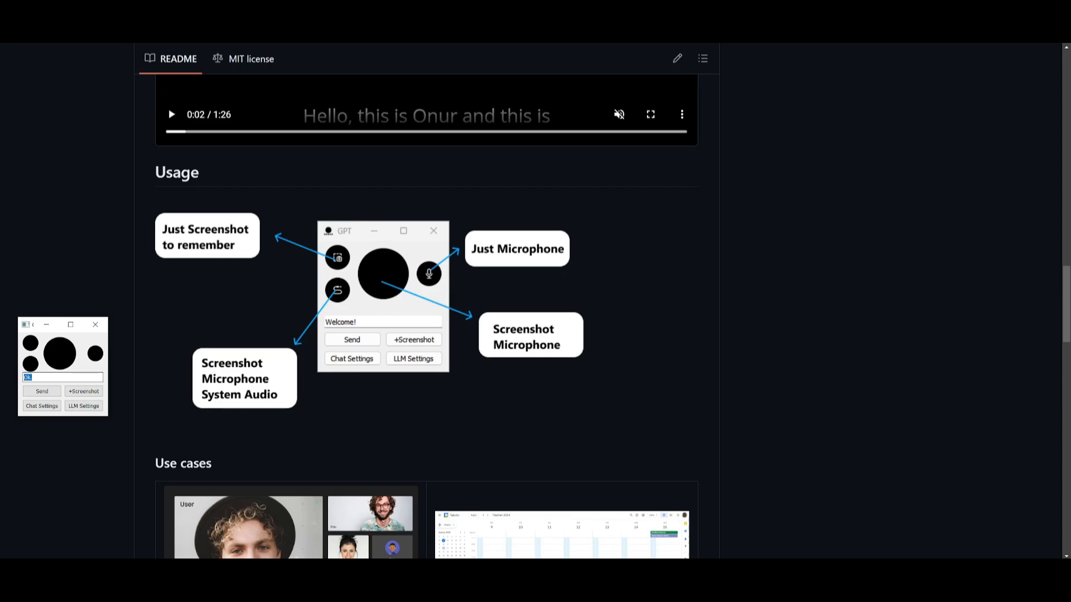
text(so what does this page t)
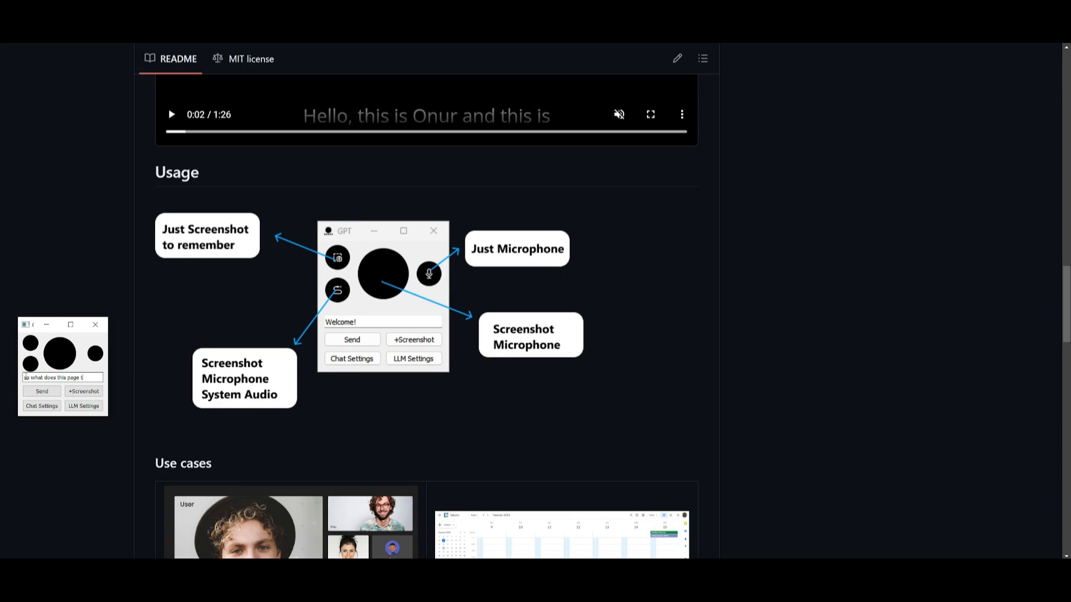
click(41, 391)
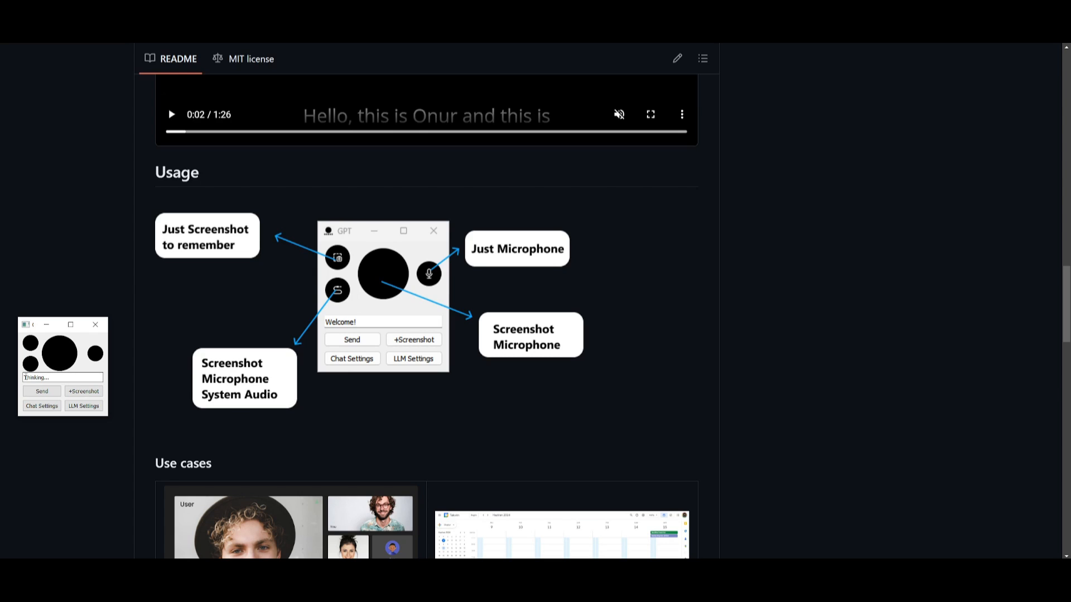
mouse_move(70, 325)
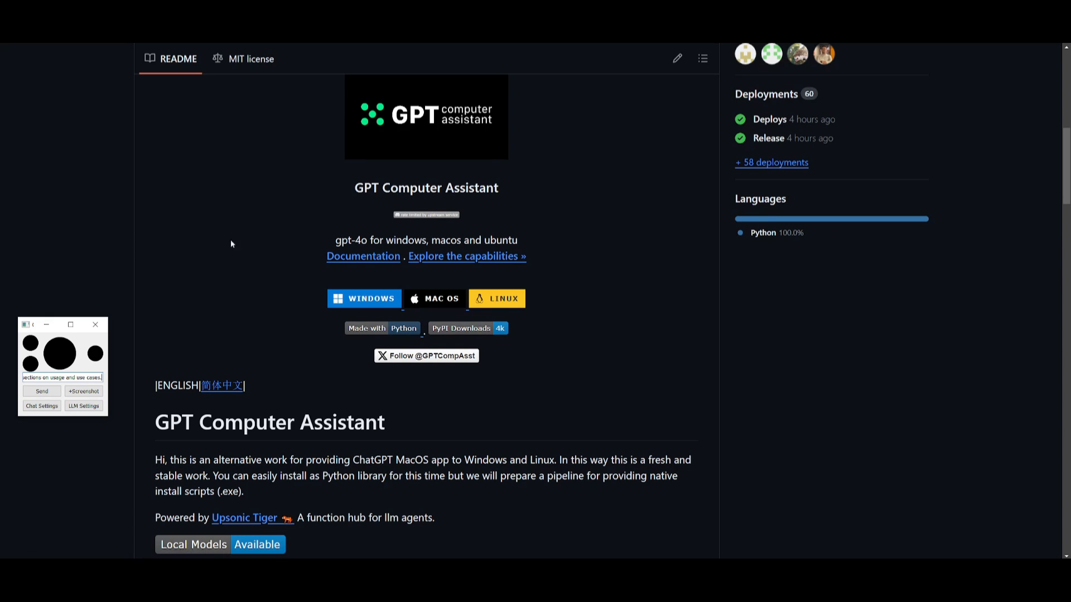
mouse_move(370, 345)
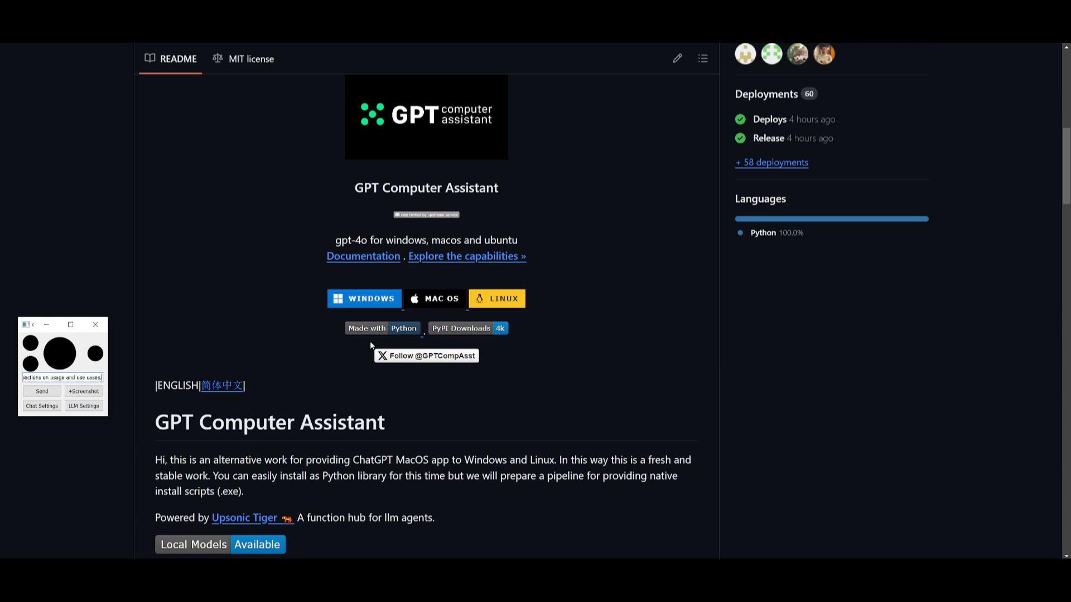
mouse_move(303, 470)
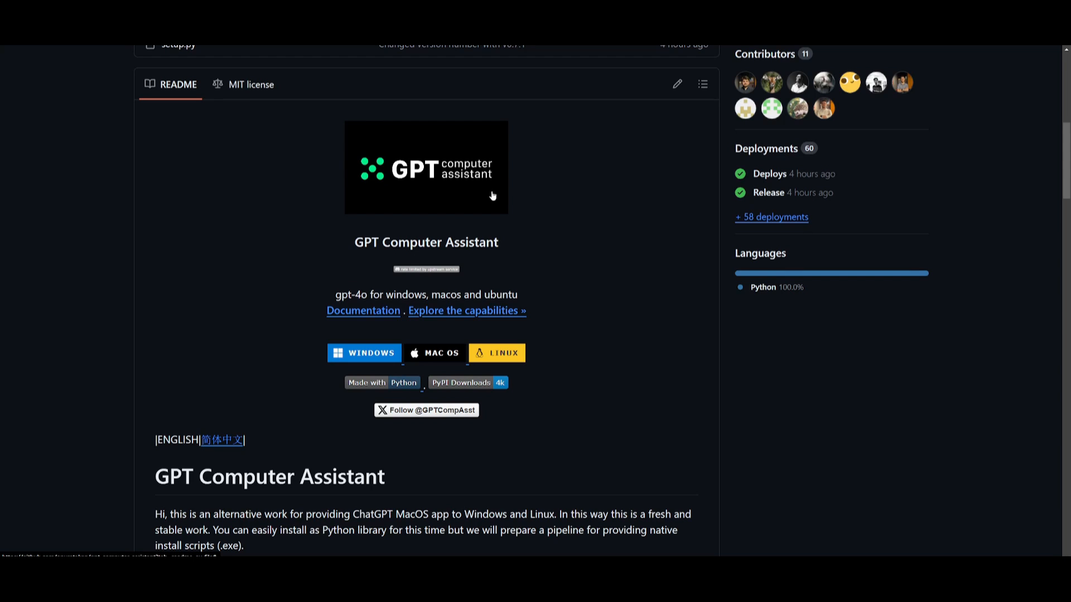
mouse_move(508, 190)
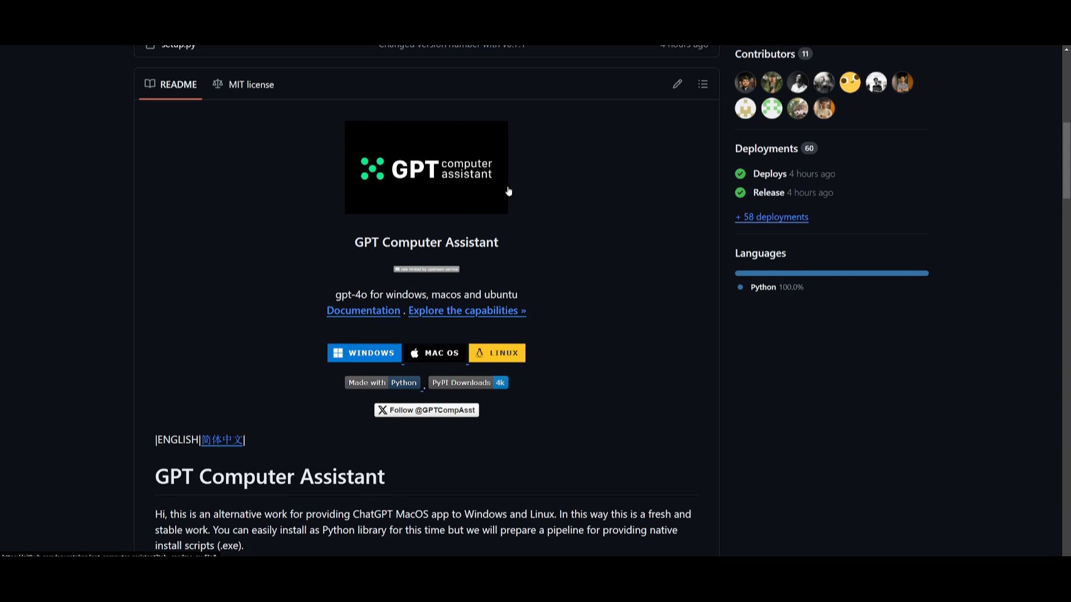
mouse_move(579, 178)
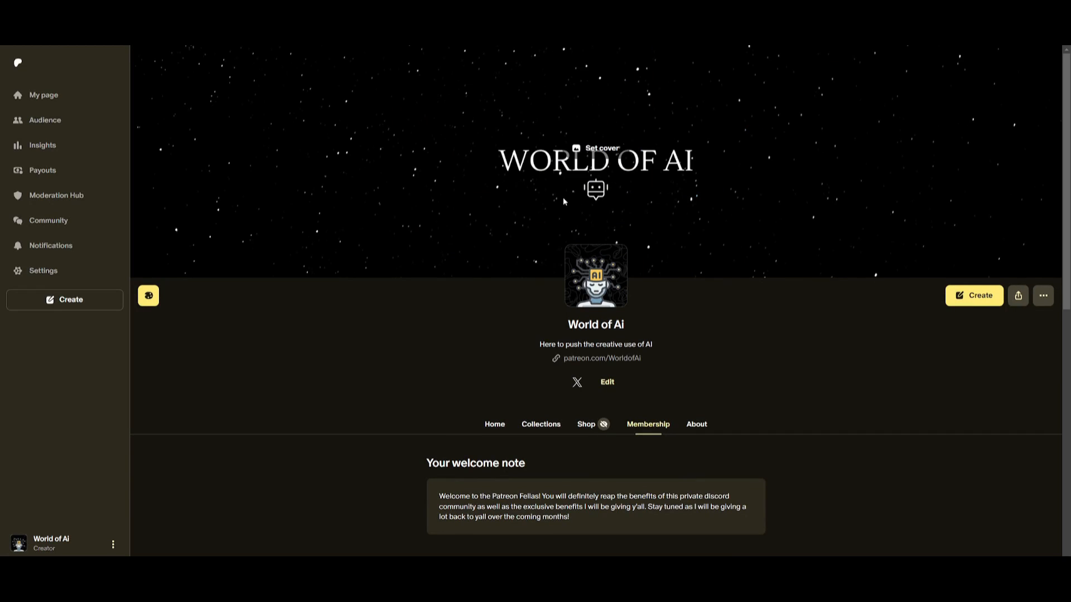
Step: Scroll through the World of AI YouTube channel's rows of video thumbnails
scroll(down, 3)
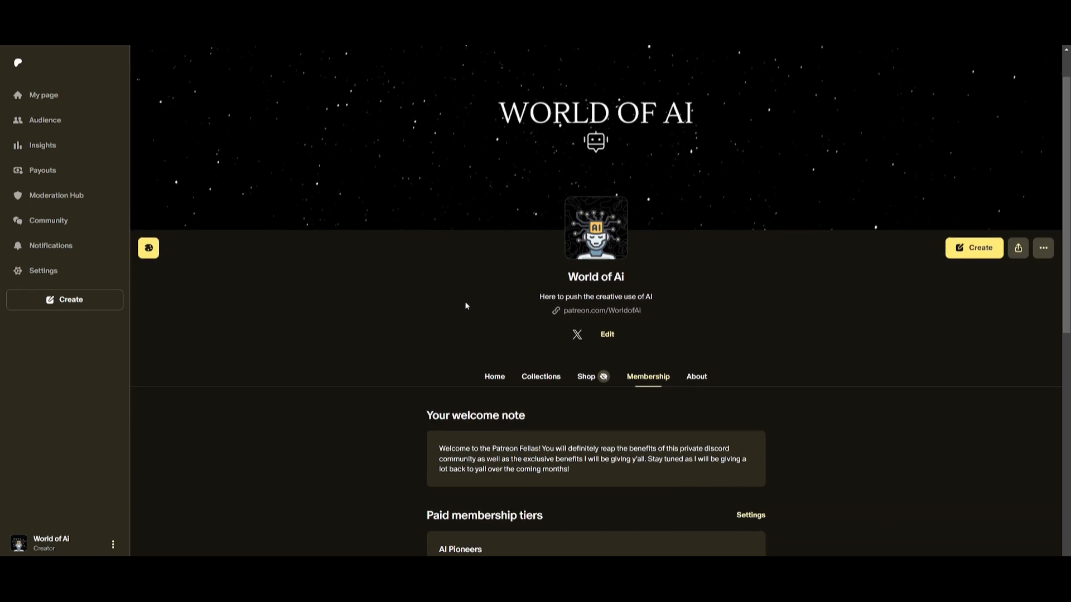
scroll(down, 3)
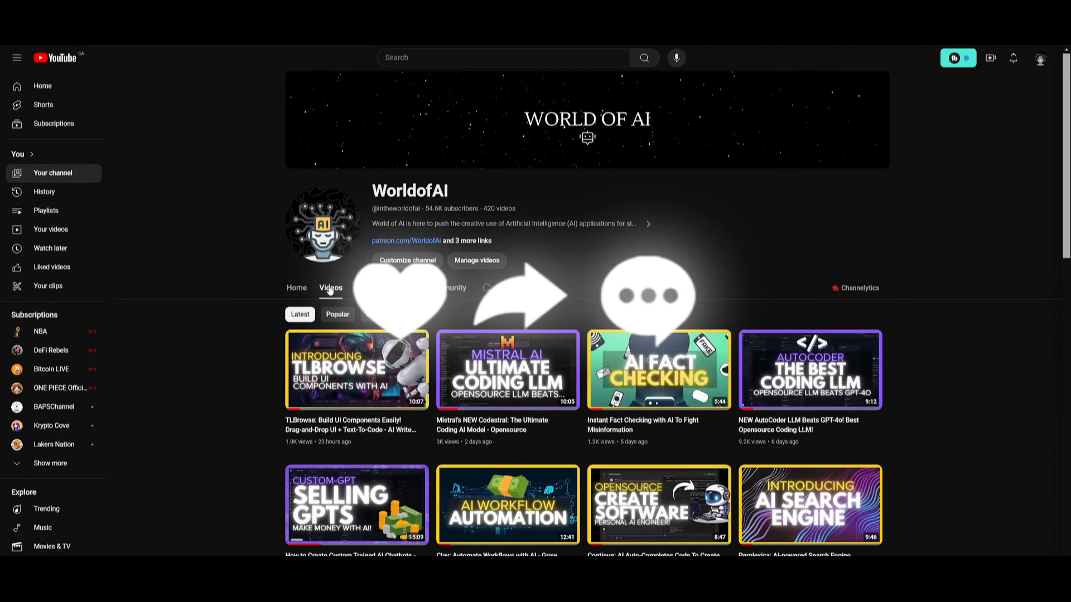
scroll(down, 3)
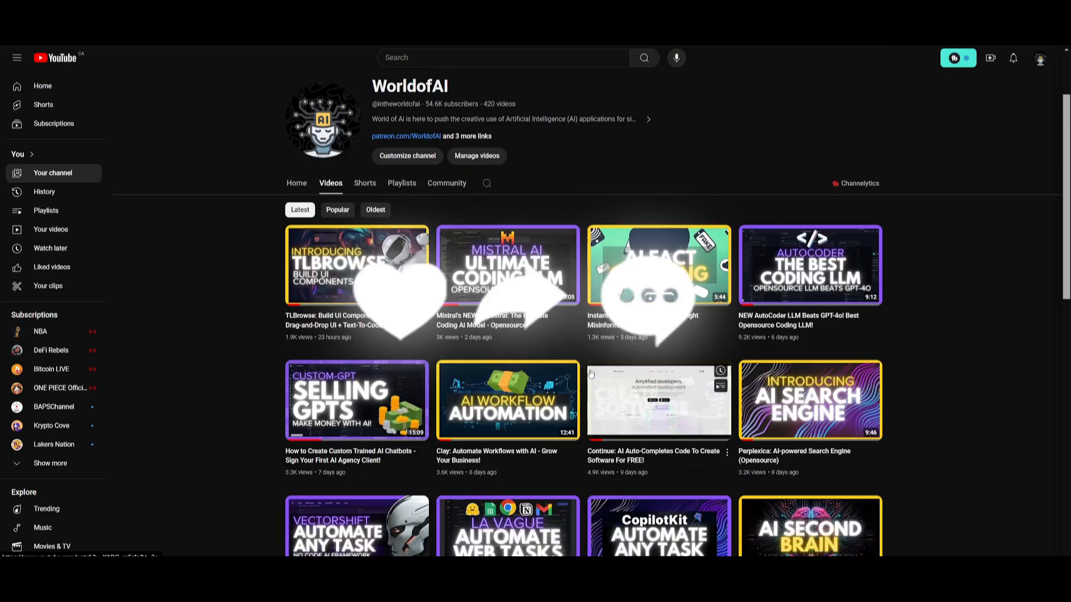
scroll(down, 3)
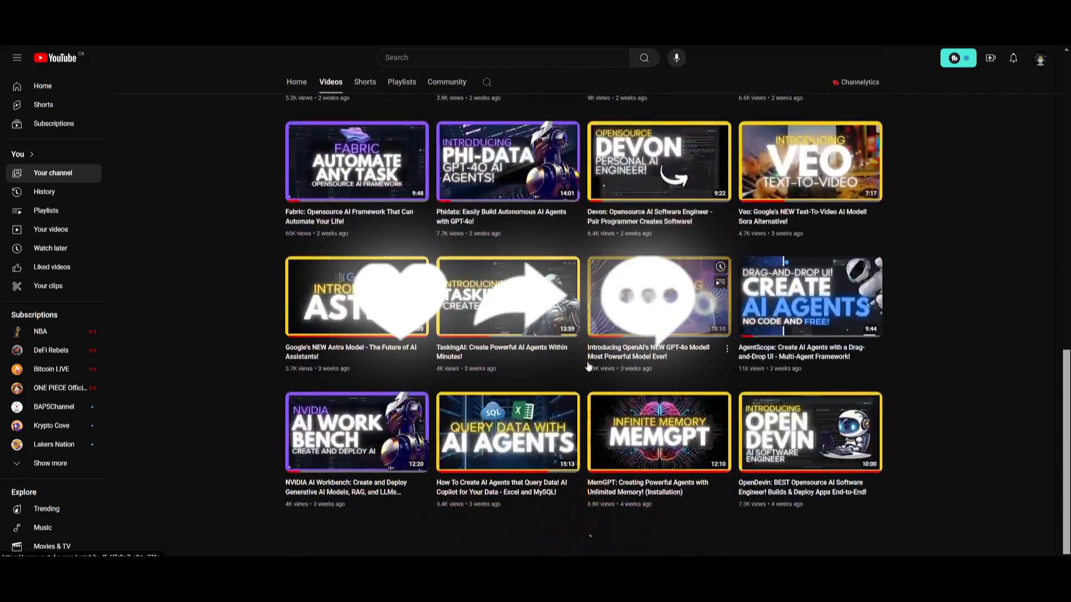
scroll(down, 3)
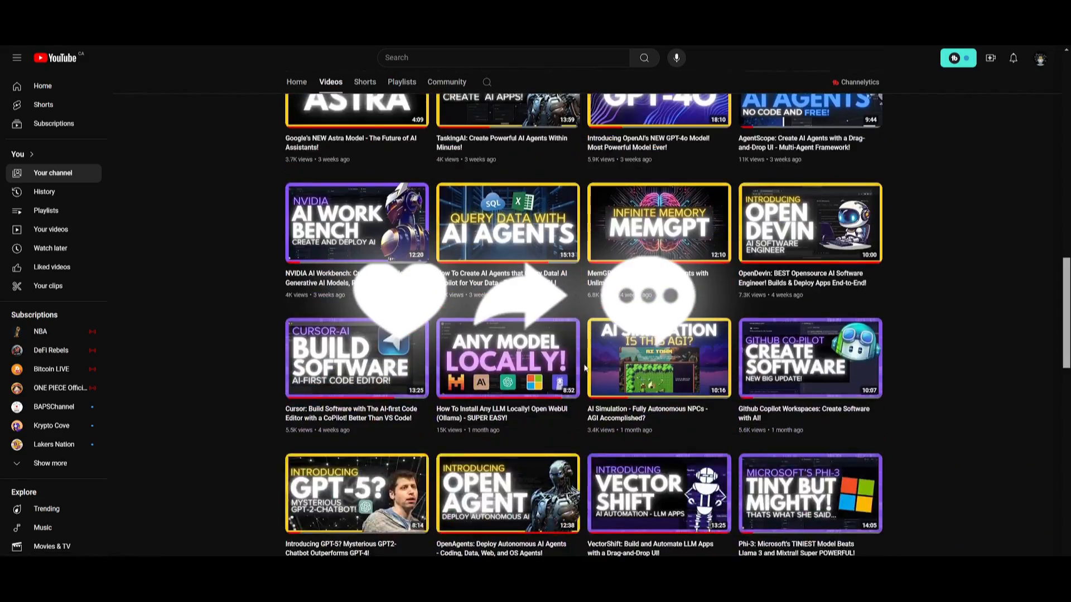
scroll(down, 3)
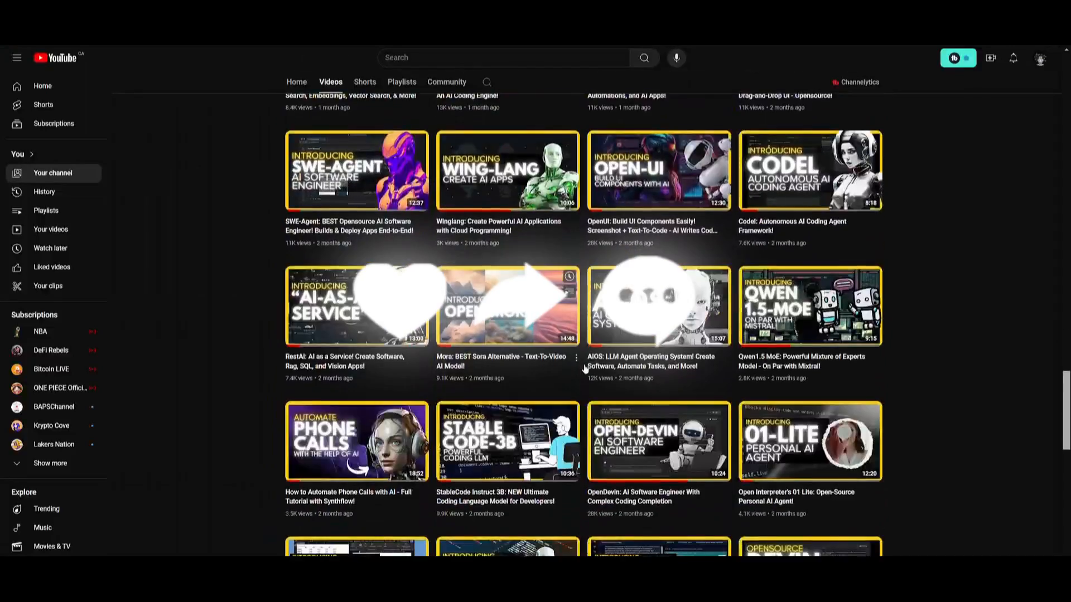